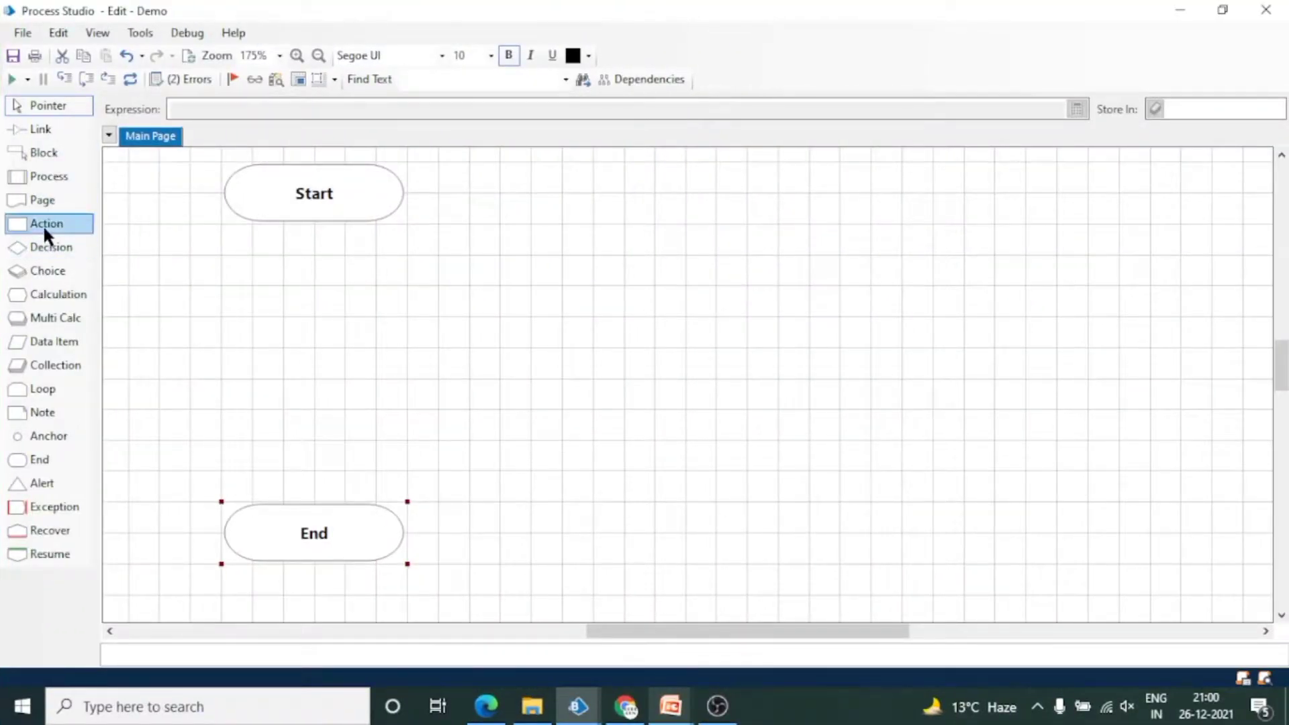
Place a new Action stage on the Main Page and list its available business objects
{"action": "left_click", "coordinate": [623, 327]}
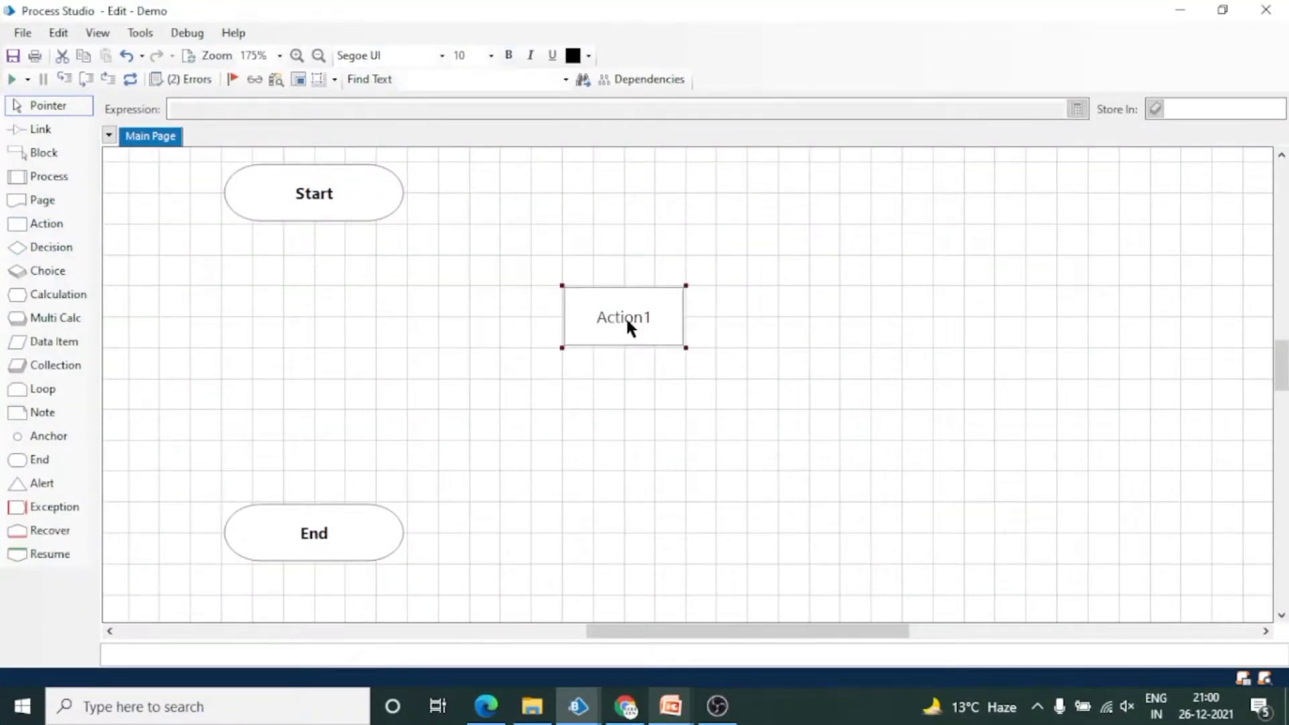
{"action": "mouse_move", "coordinate": [673, 332]}
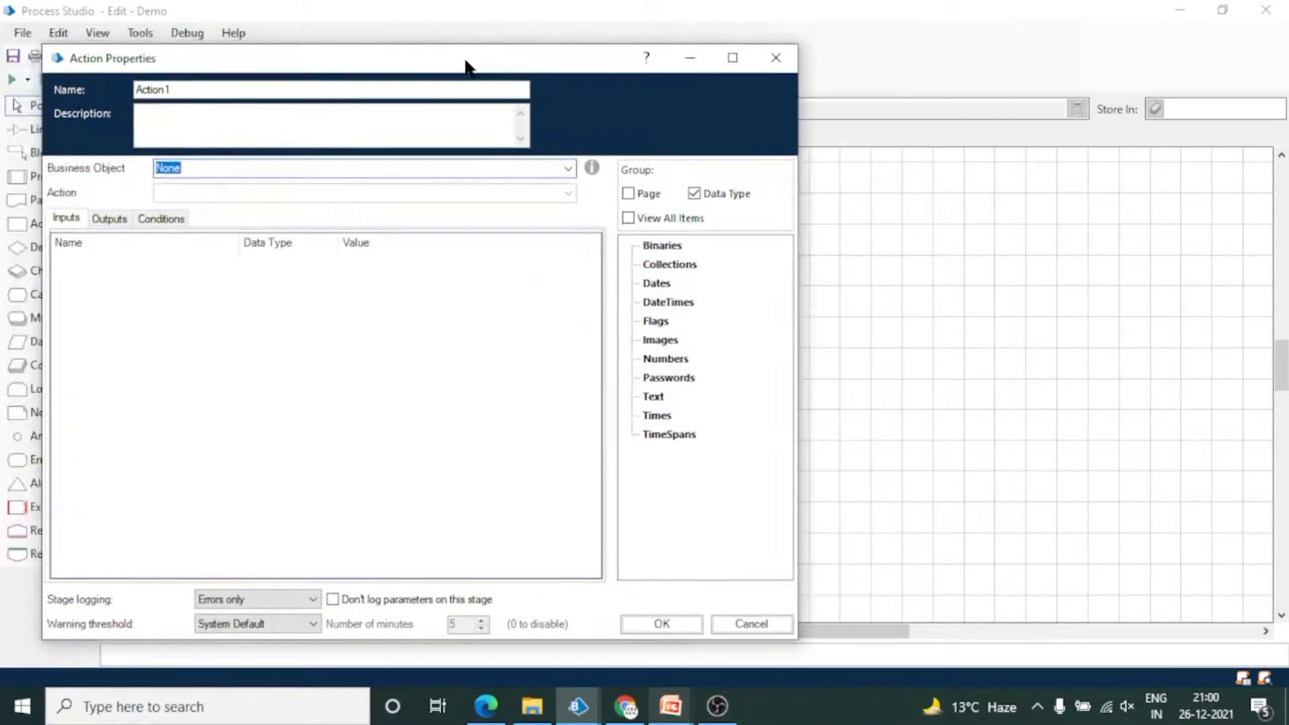
{"action": "mouse_move", "coordinate": [580, 176]}
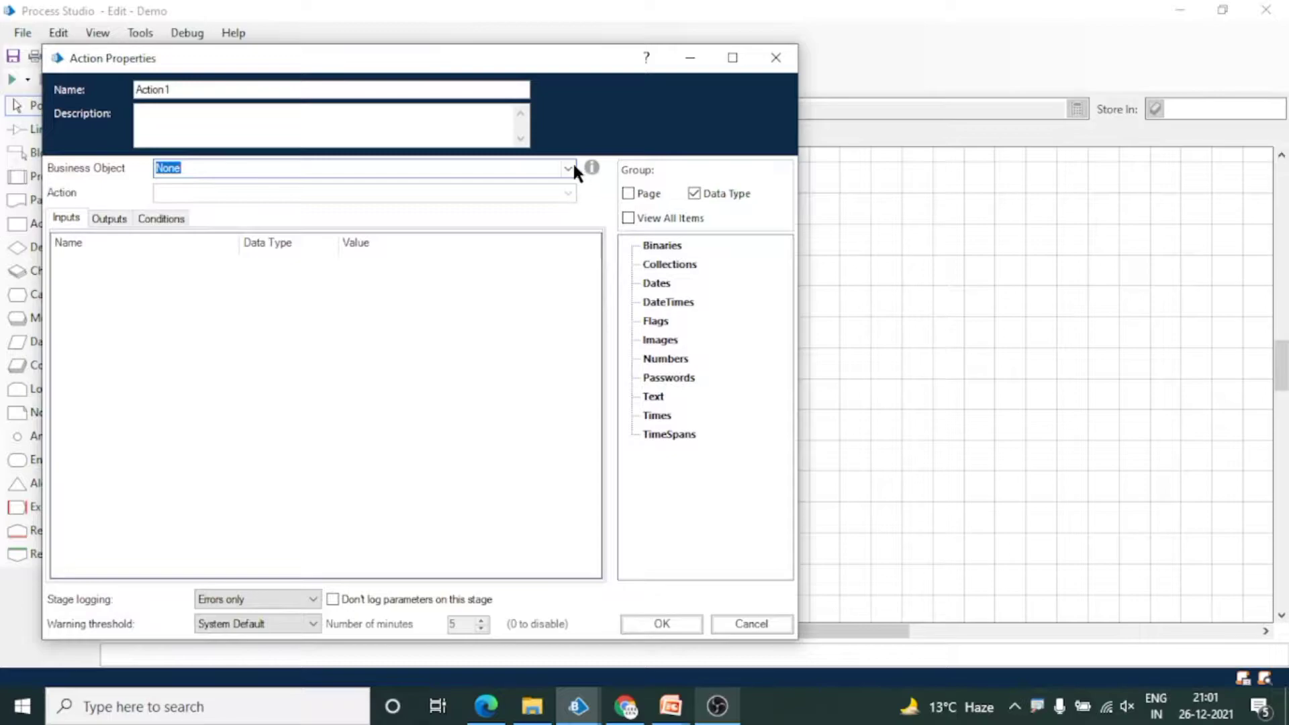
{"action": "left_click", "coordinate": [564, 169]}
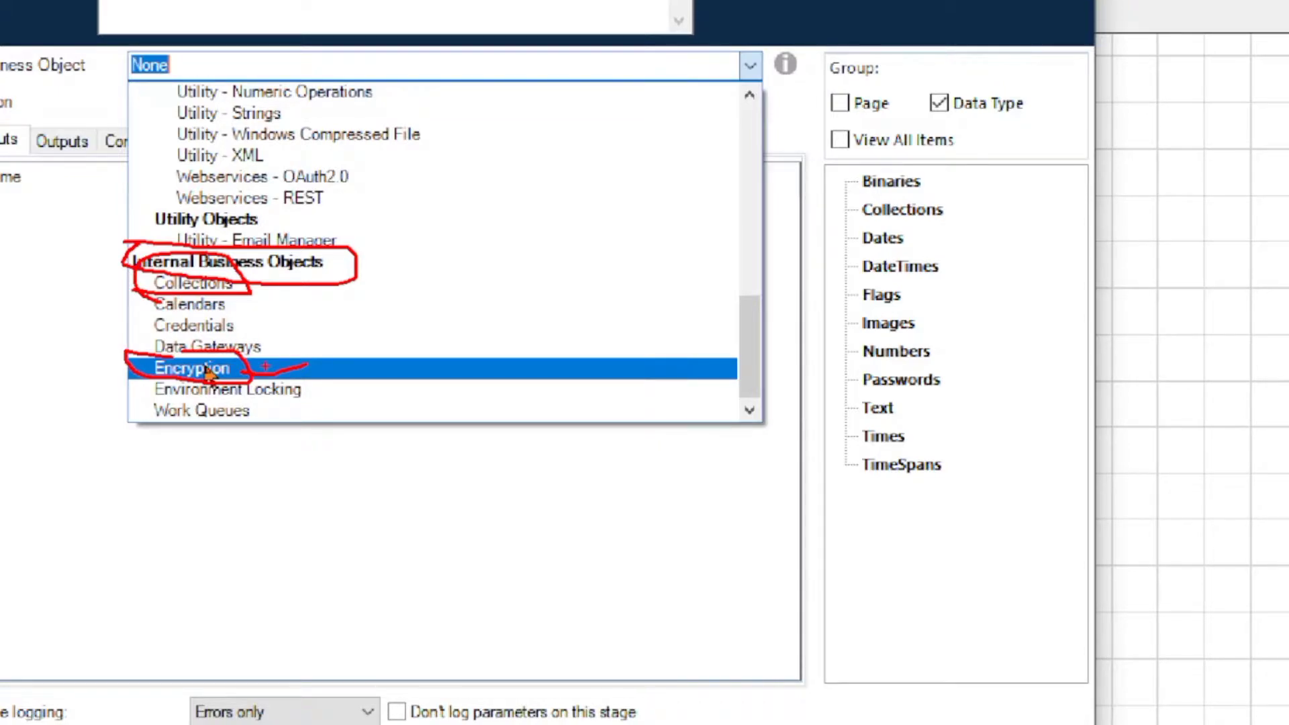
Assign the Encryption internal business object to the Action stage and view its actions
{"action": "left_click", "coordinate": [191, 366]}
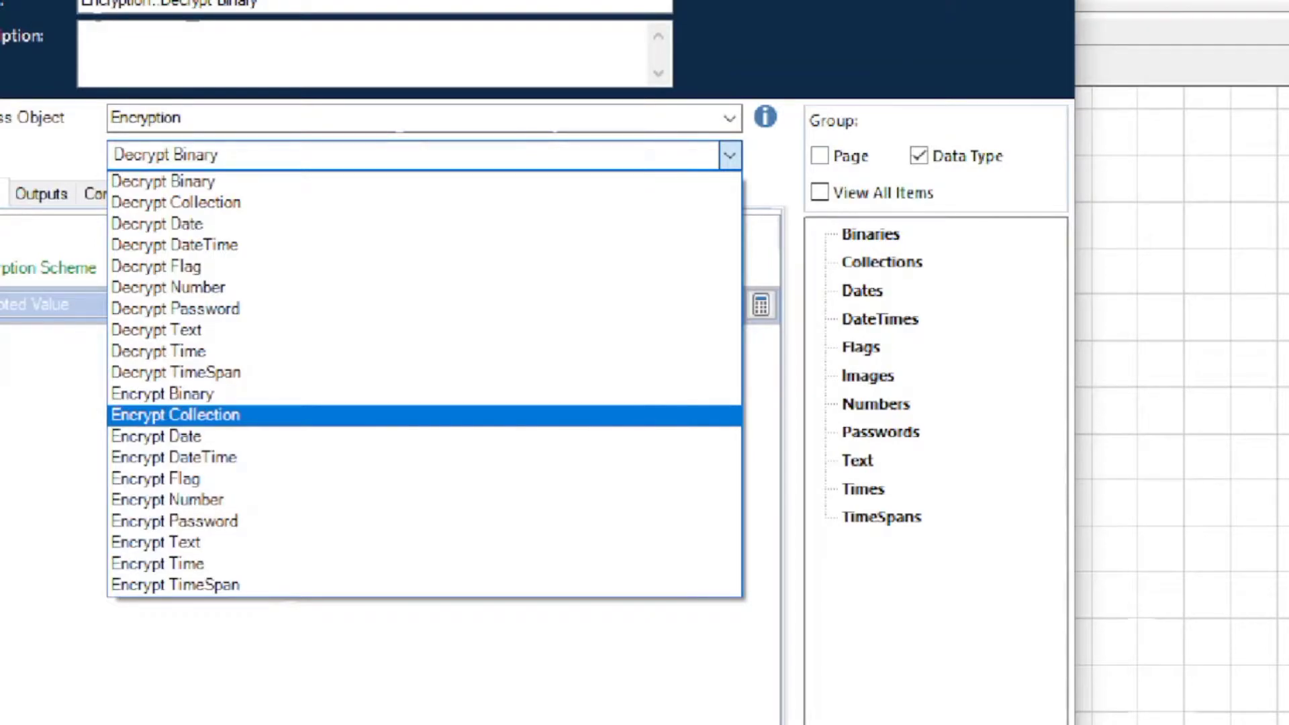
{"action": "left_click", "coordinate": [164, 180]}
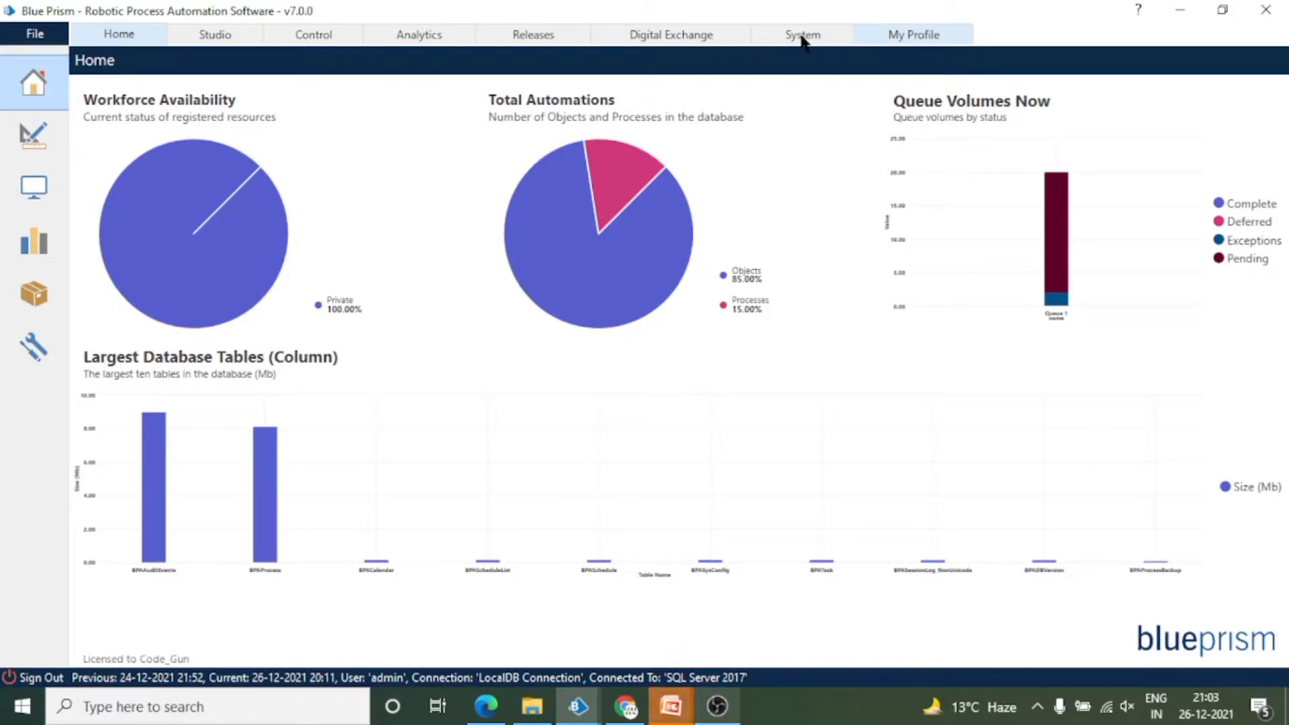
Show the Encryption Schemes list under System > Security
{"action": "left_click", "coordinate": [802, 35]}
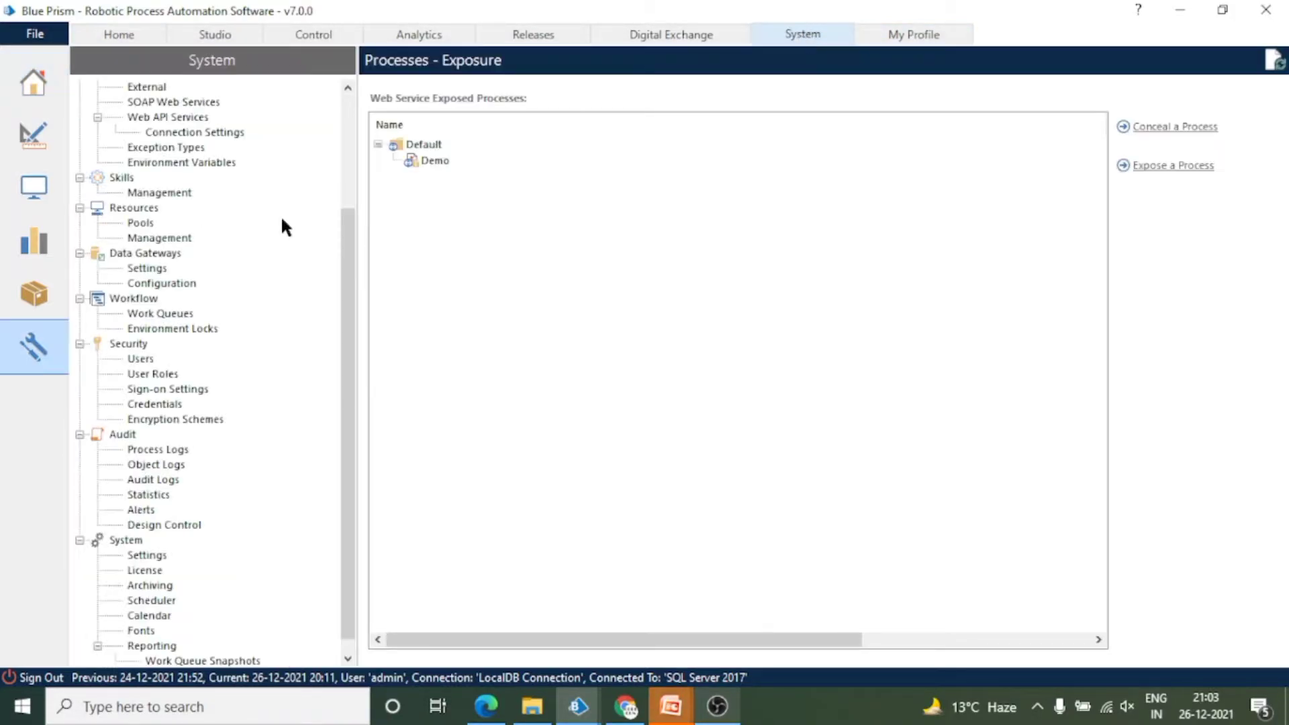
{"action": "mouse_move", "coordinate": [164, 414]}
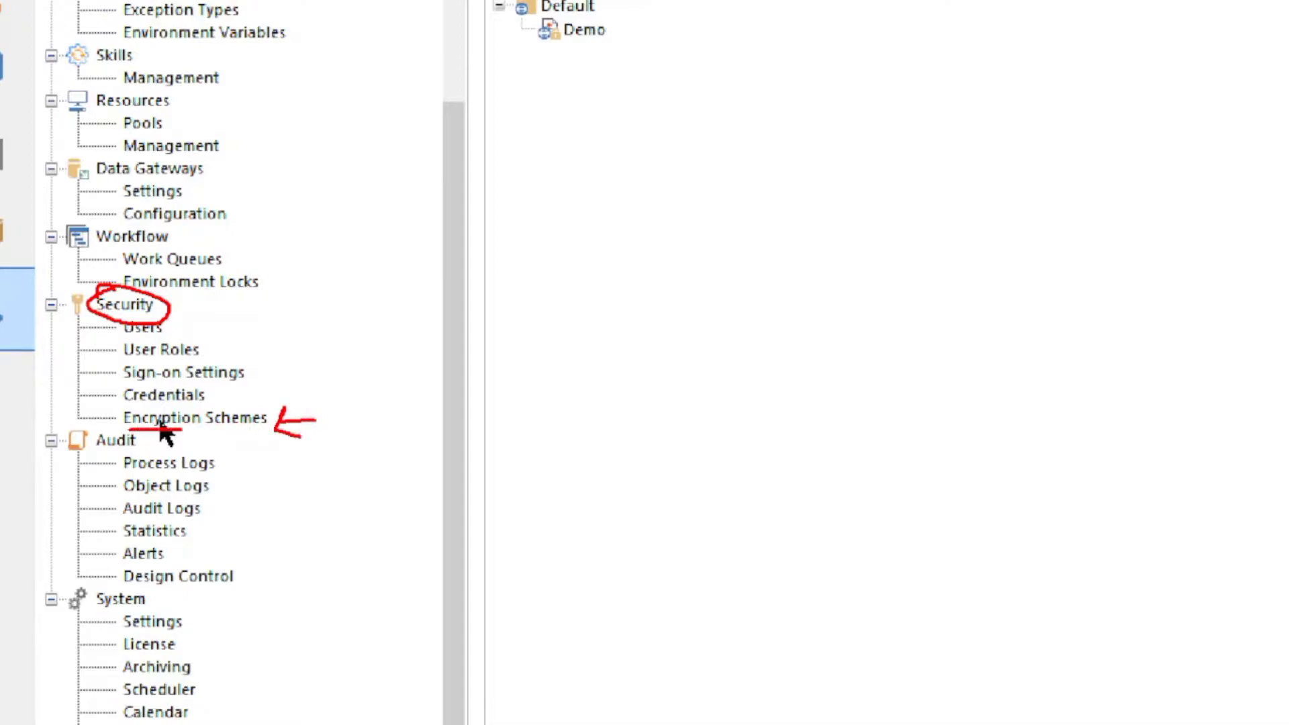
{"action": "left_click", "coordinate": [195, 417]}
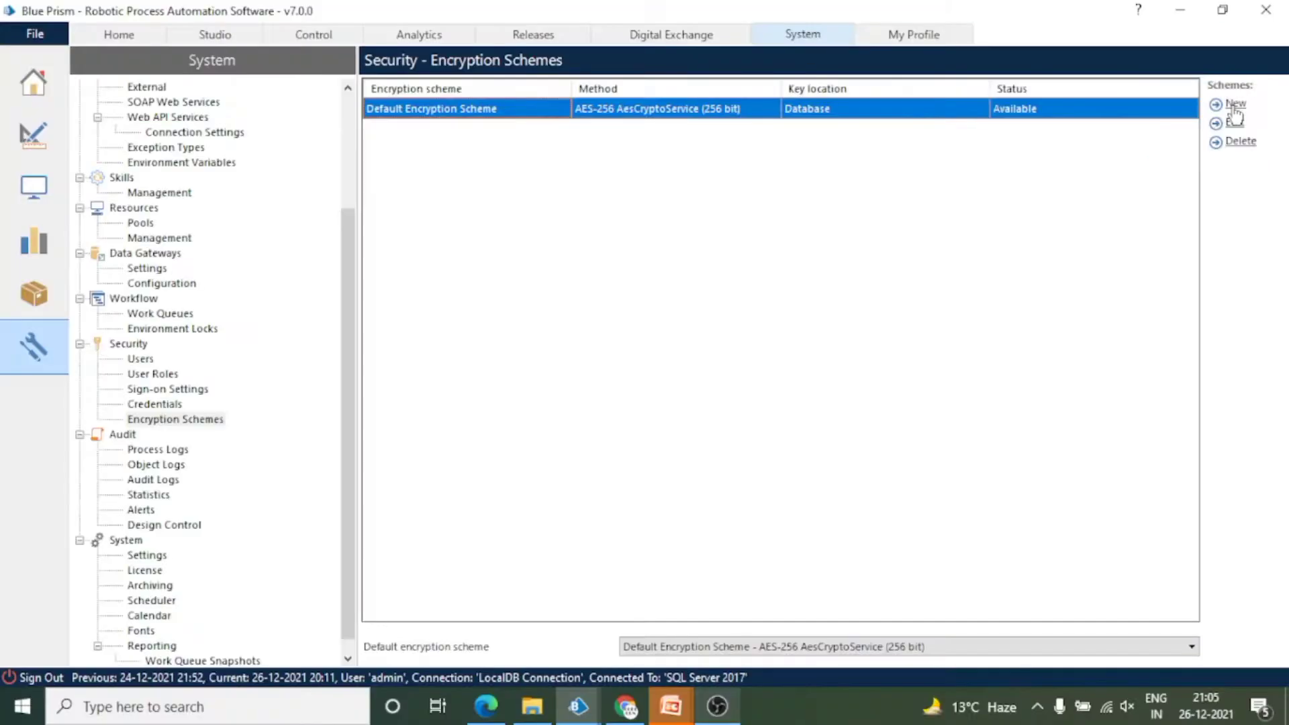
Define a new encryption scheme named myScheme and mark it Available
{"action": "left_click", "coordinate": [1237, 105]}
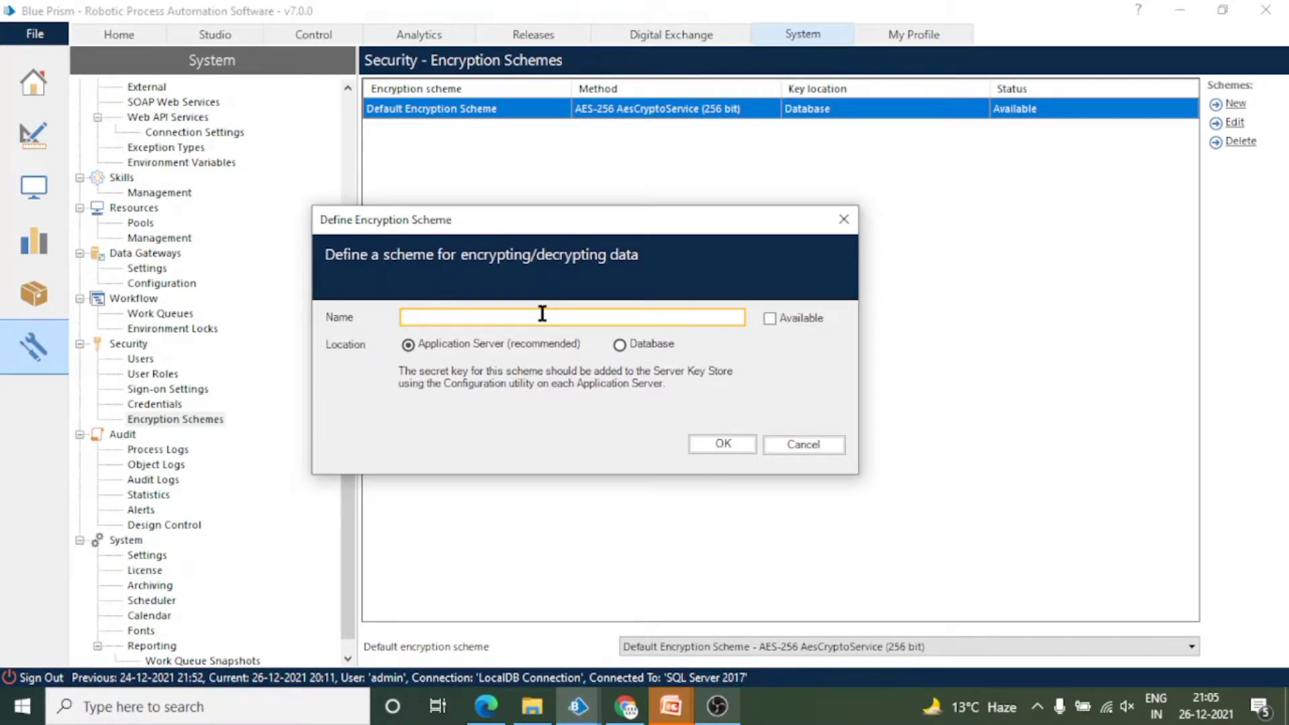
{"action": "type", "text": "m"}
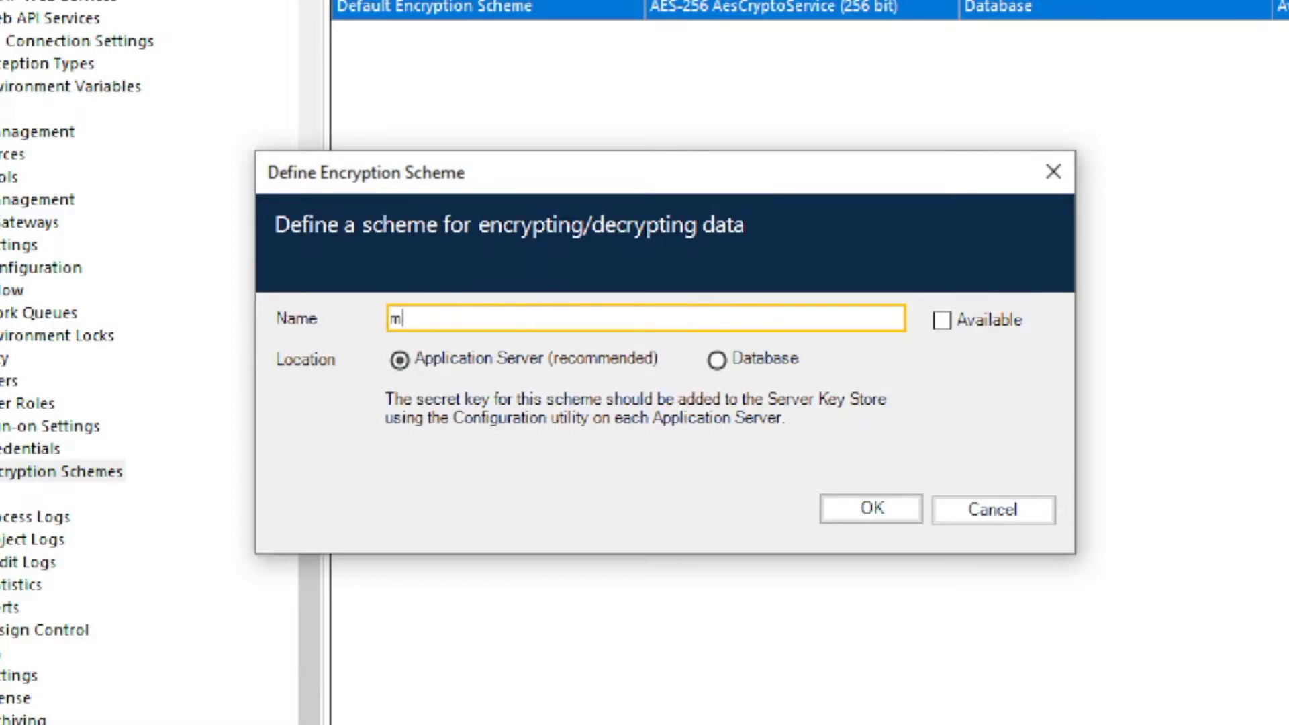
{"action": "type", "text": "ySche"}
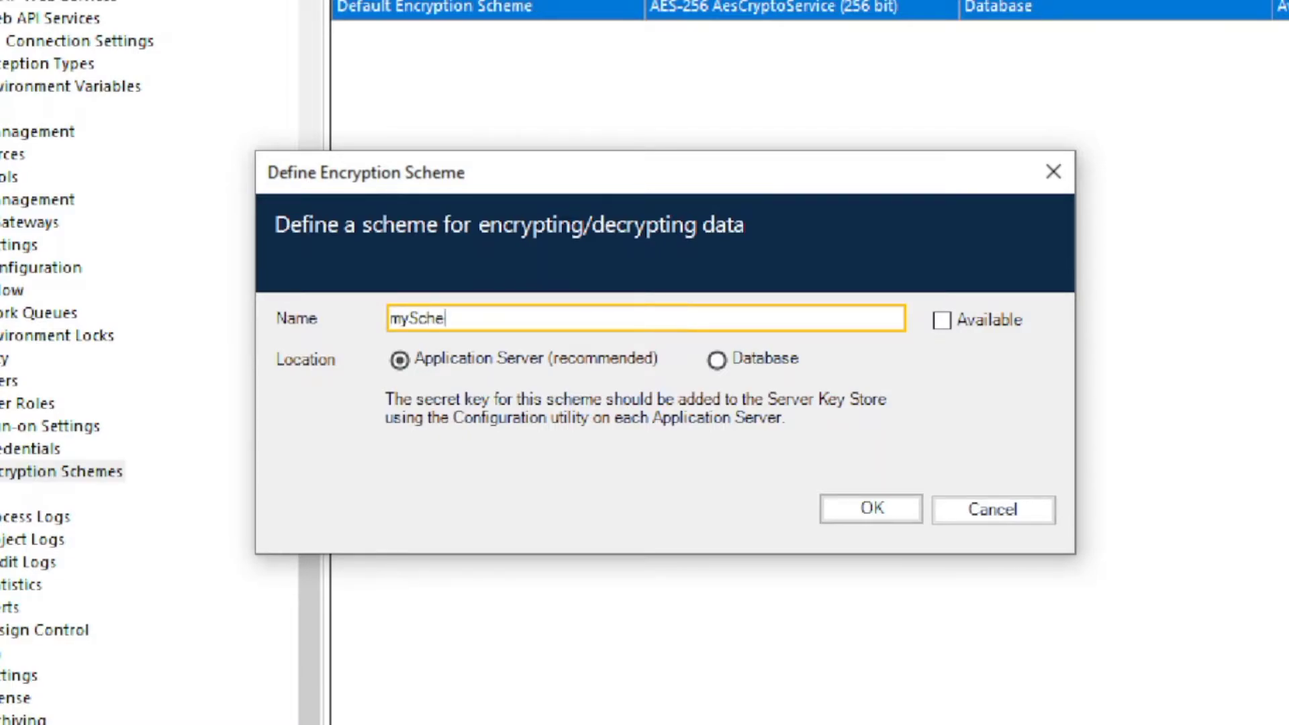
{"action": "type", "text": "me"}
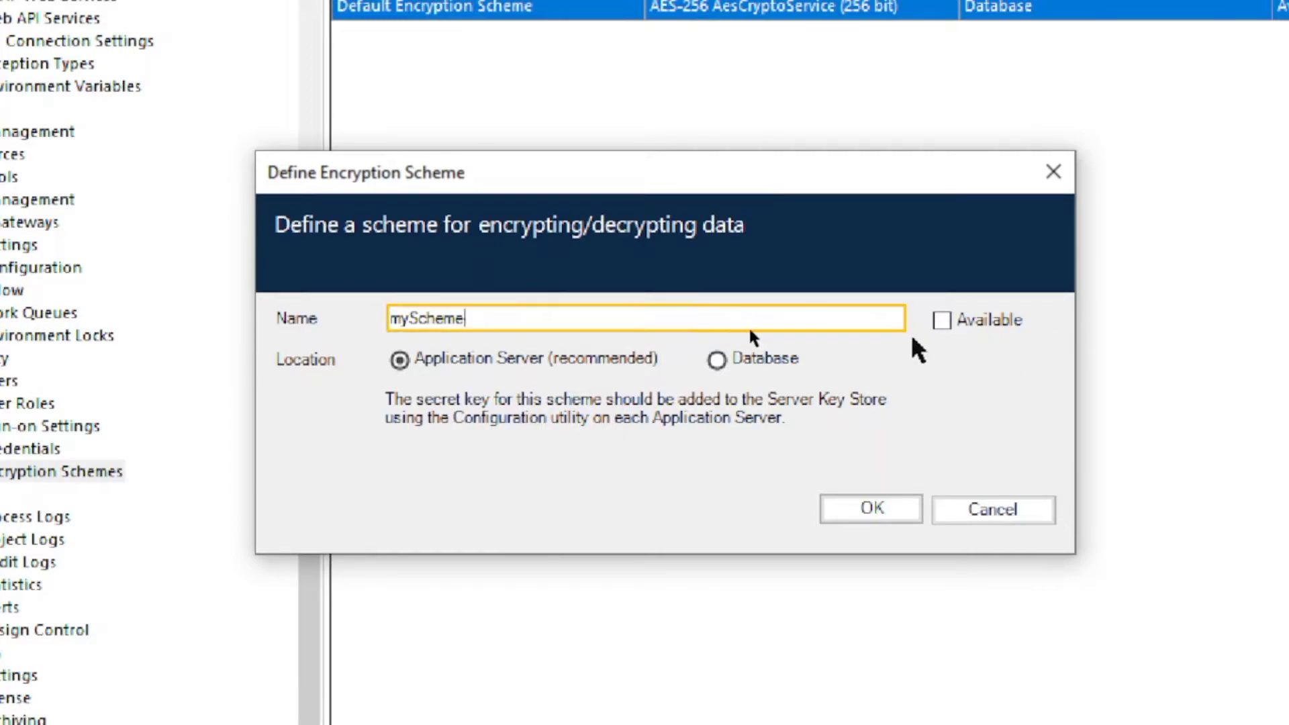
{"action": "left_click", "coordinate": [943, 319]}
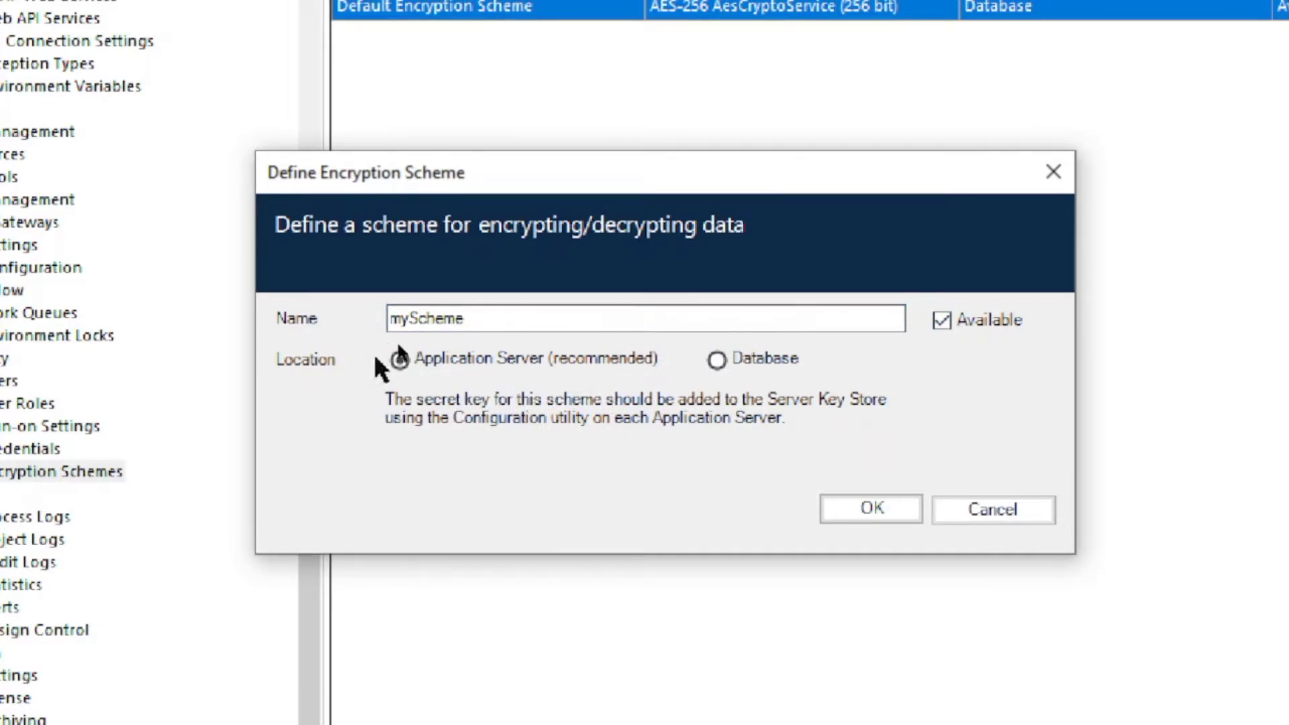
Set the scheme's key location to Database rather than application server
{"action": "left_click", "coordinate": [397, 360]}
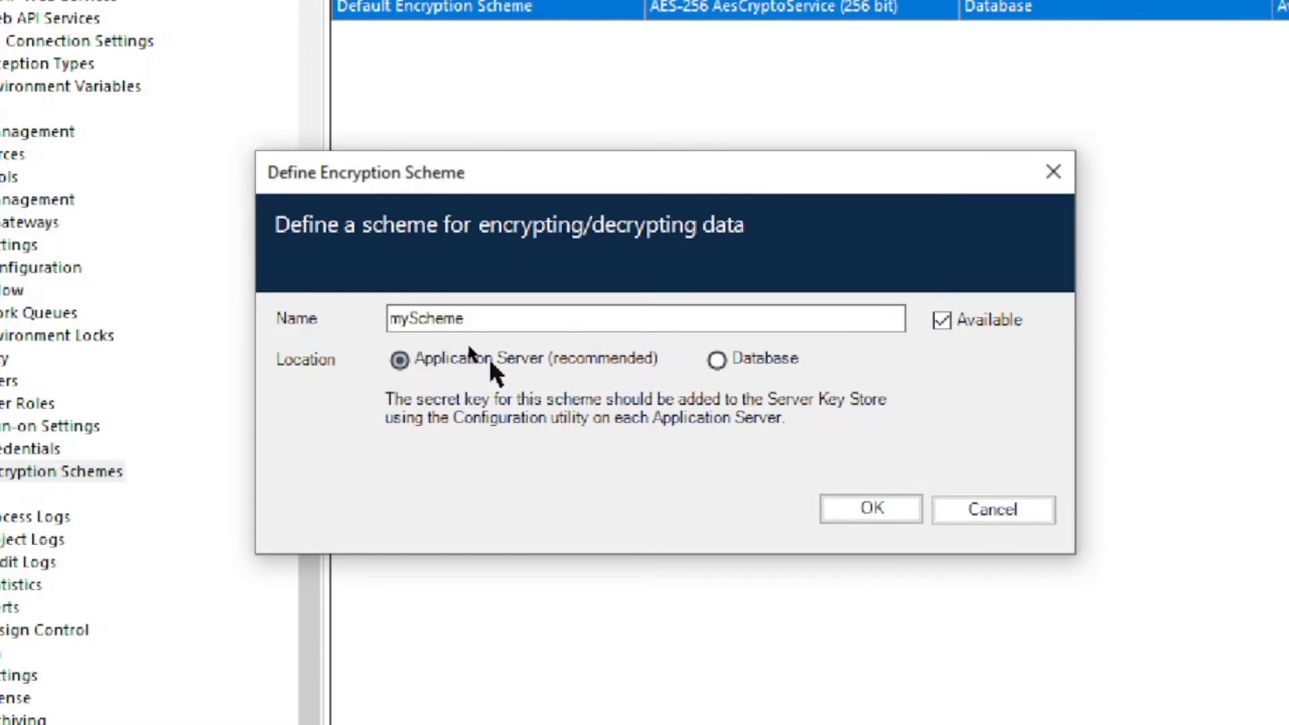
{"action": "left_click", "coordinate": [716, 359]}
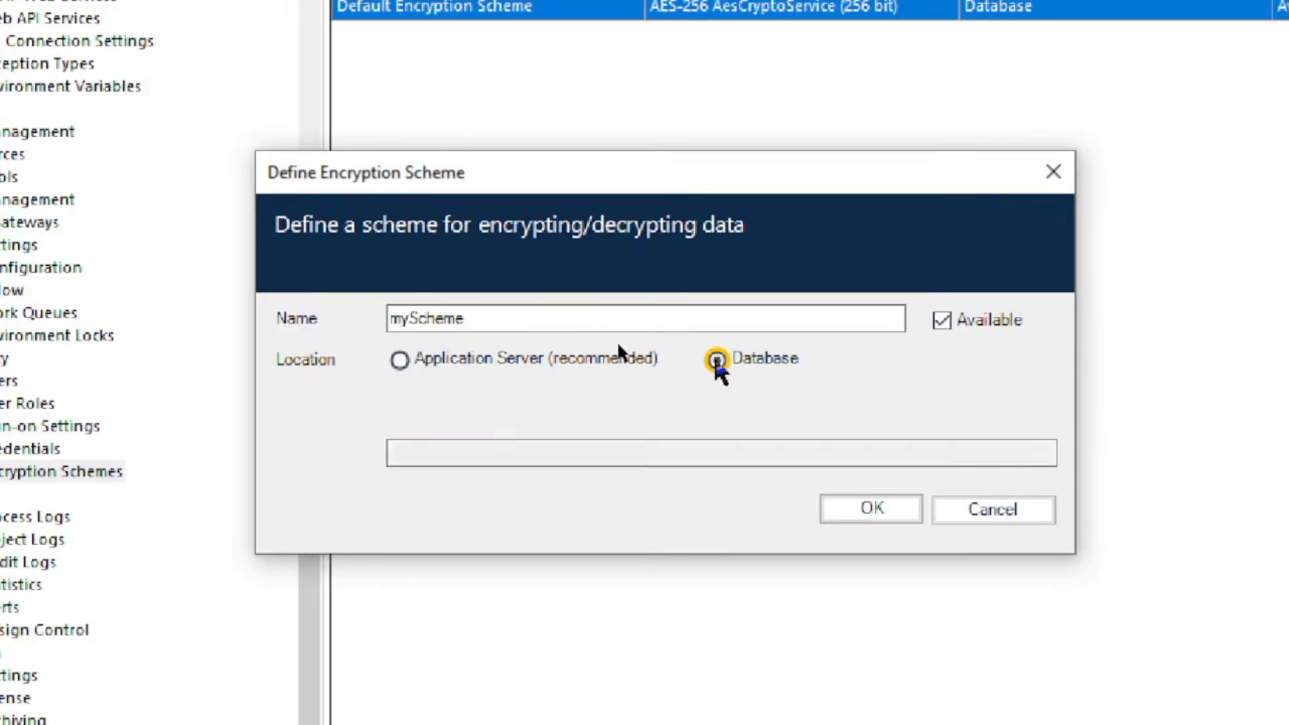
{"action": "left_click", "coordinate": [717, 359]}
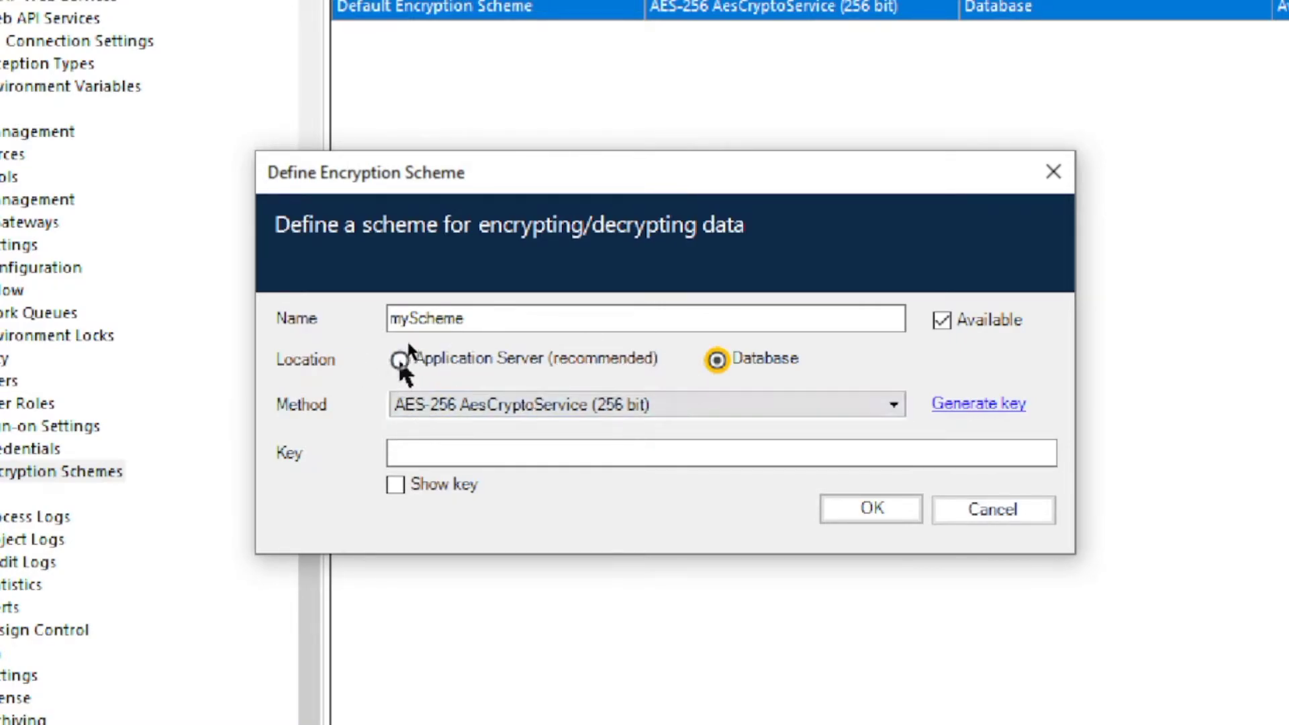
{"action": "left_click", "coordinate": [397, 360]}
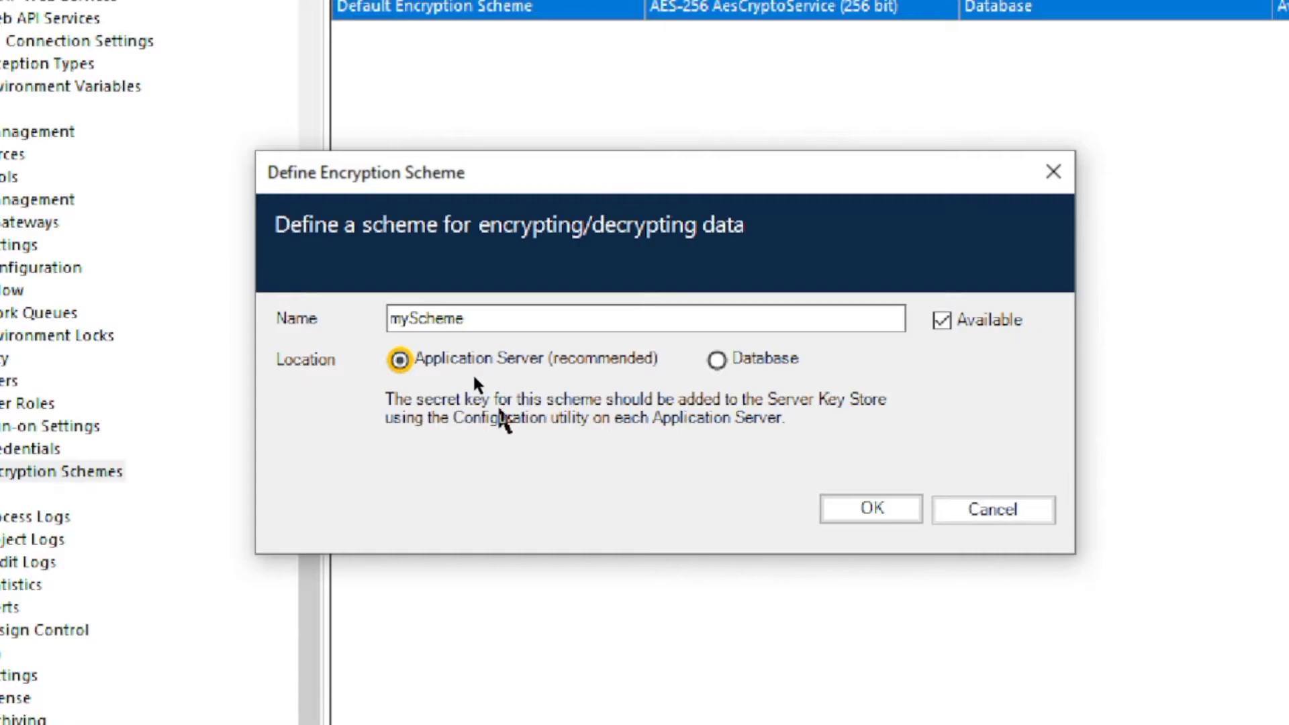
{"action": "mouse_move", "coordinate": [857, 419]}
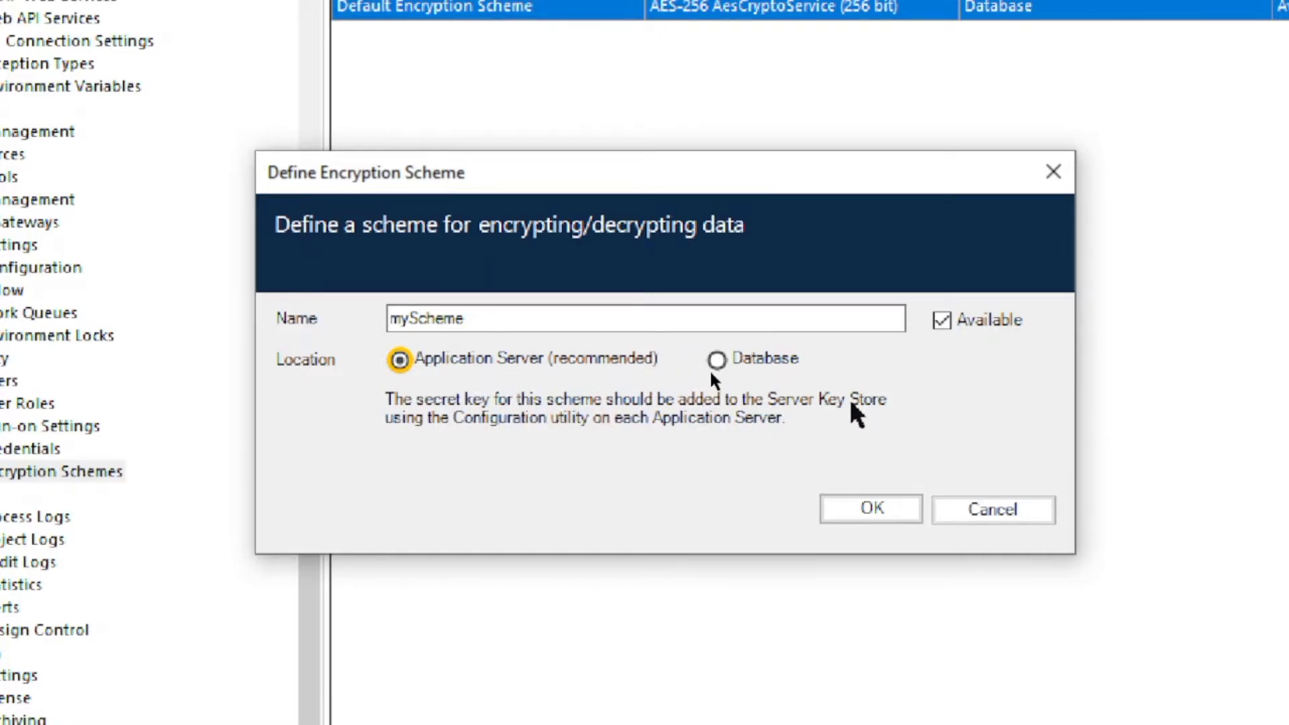
{"action": "mouse_move", "coordinate": [638, 448]}
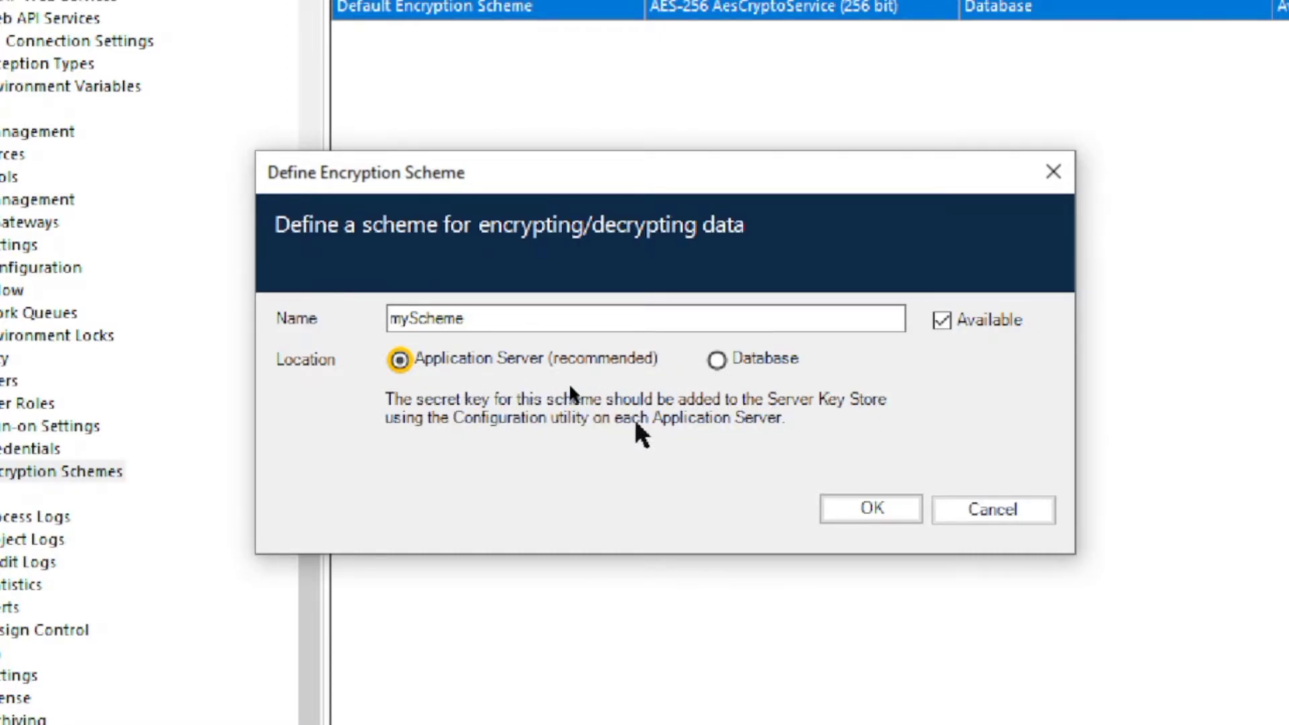
{"action": "left_click", "coordinate": [716, 360]}
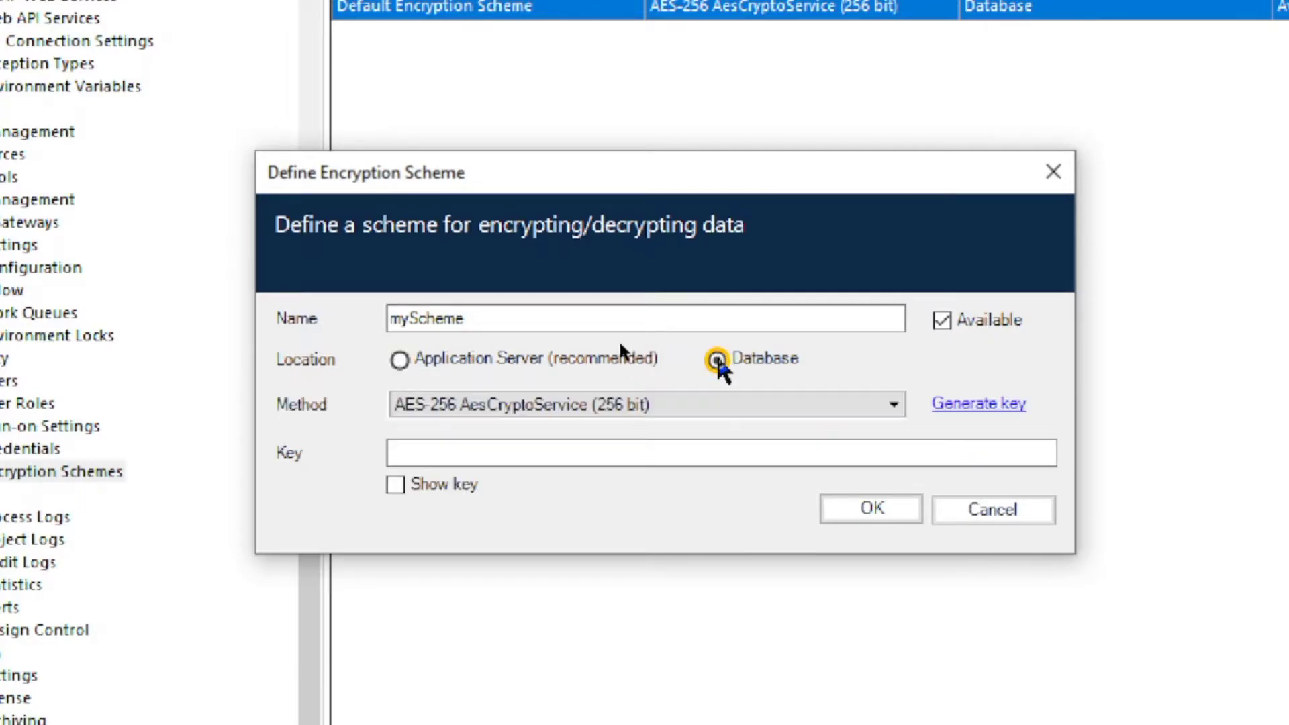
Keep AES-256 AesCryptoService as the method and save the myScheme scheme
{"action": "left_click", "coordinate": [894, 405]}
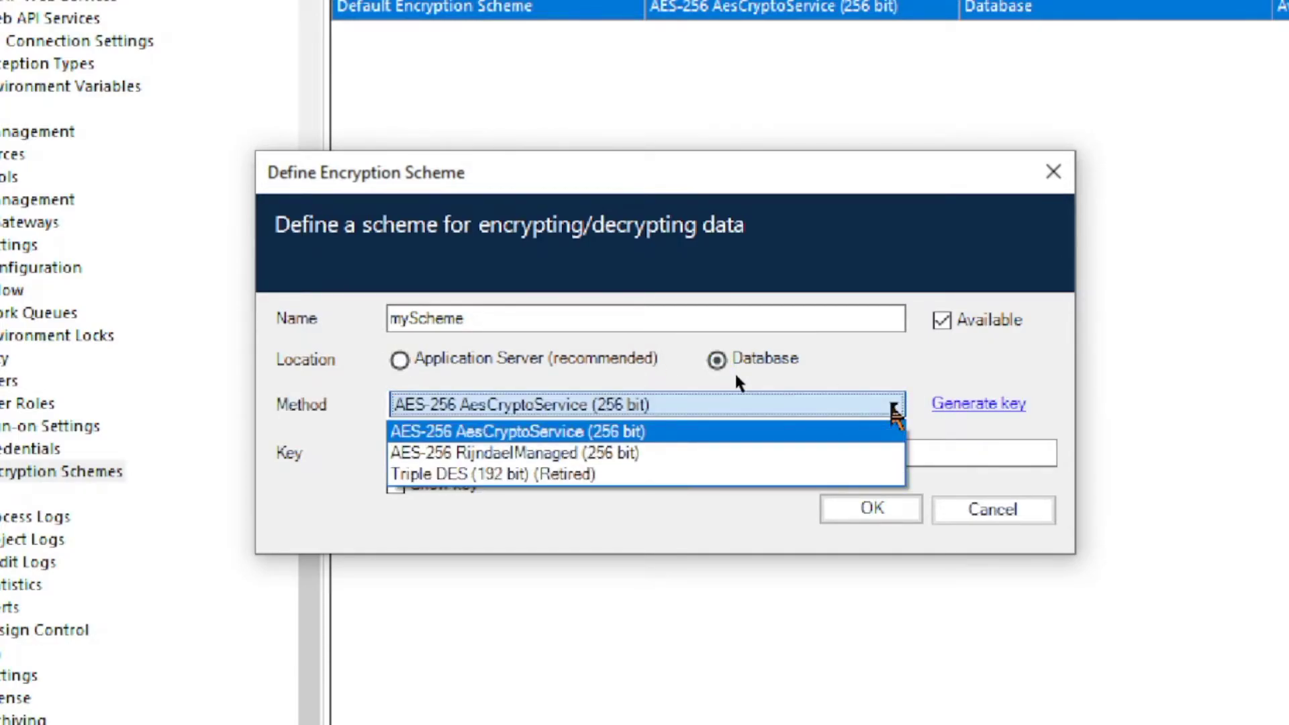
{"action": "mouse_move", "coordinate": [489, 478]}
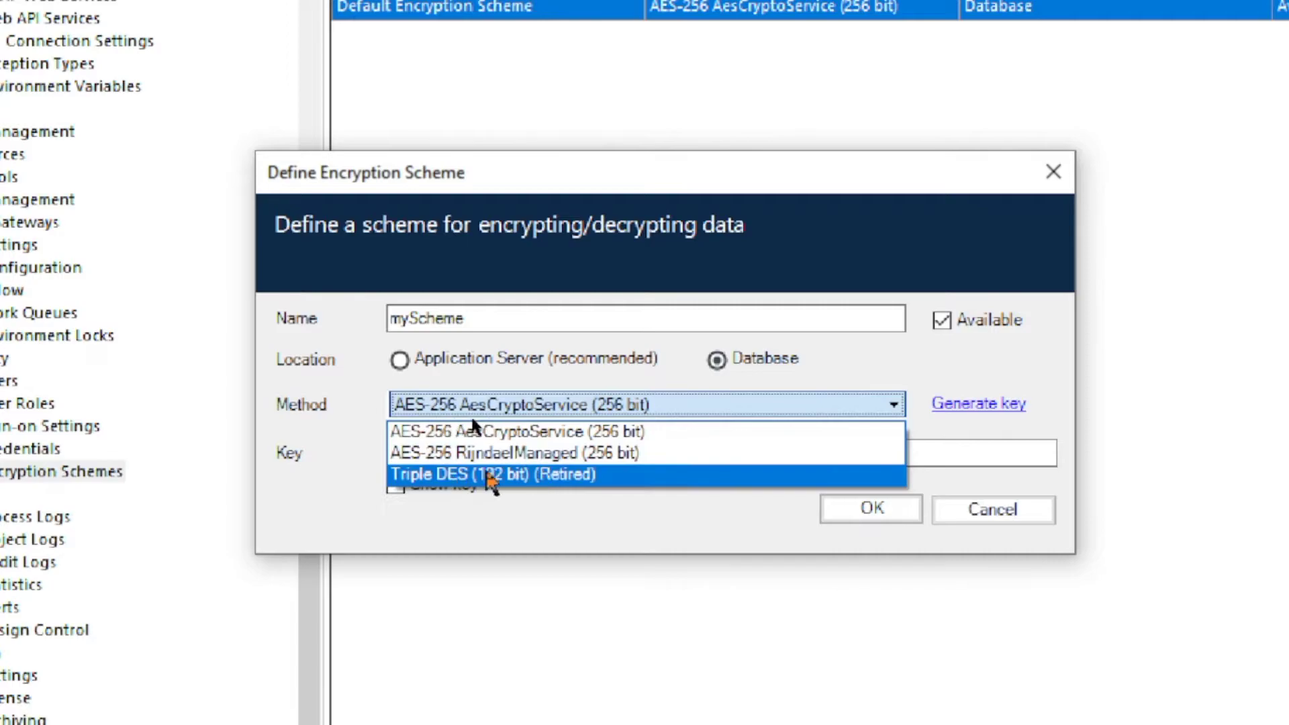
{"action": "mouse_move", "coordinate": [555, 438]}
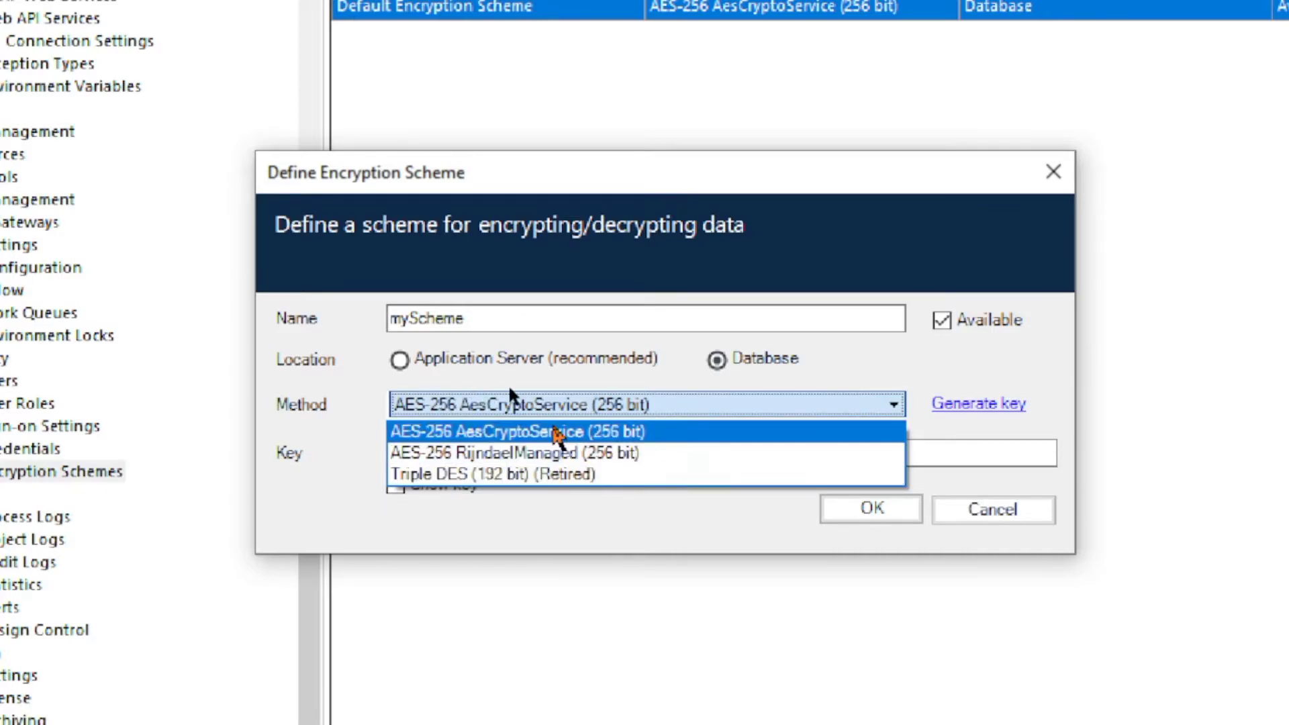
{"action": "key", "text": "Alt+Tab"}
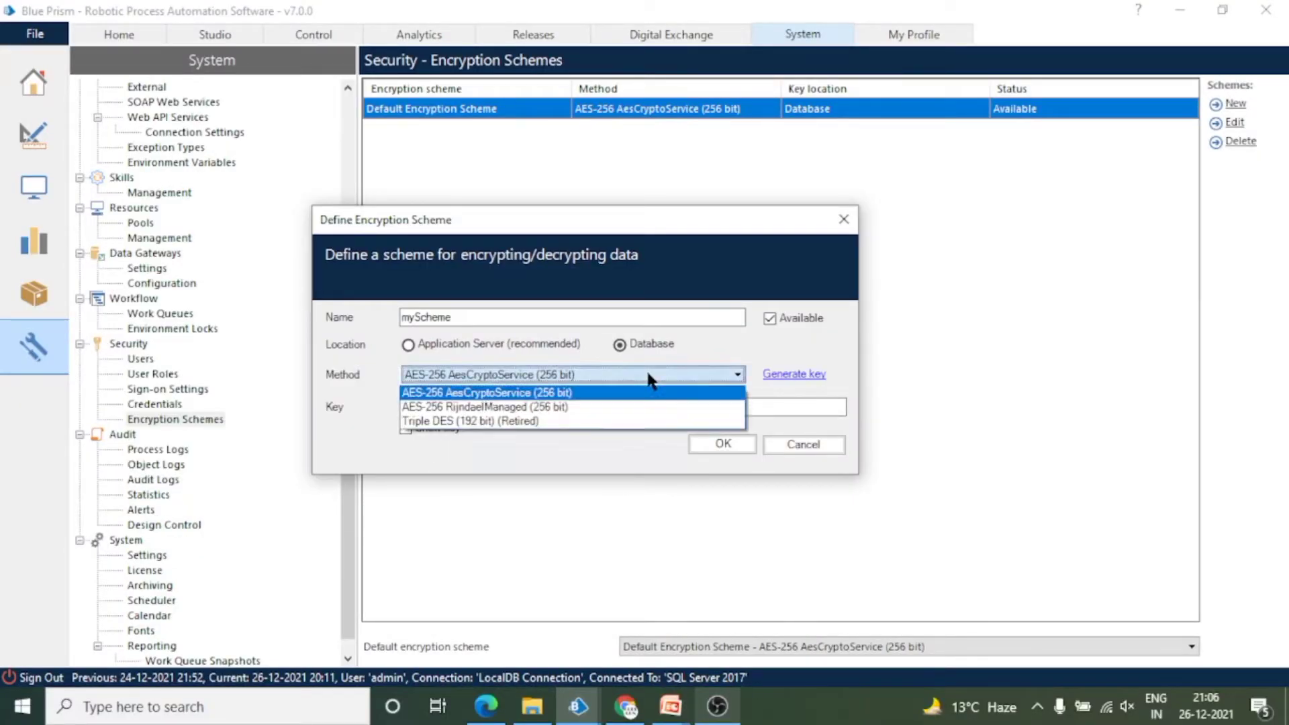
{"action": "left_click", "coordinate": [478, 392]}
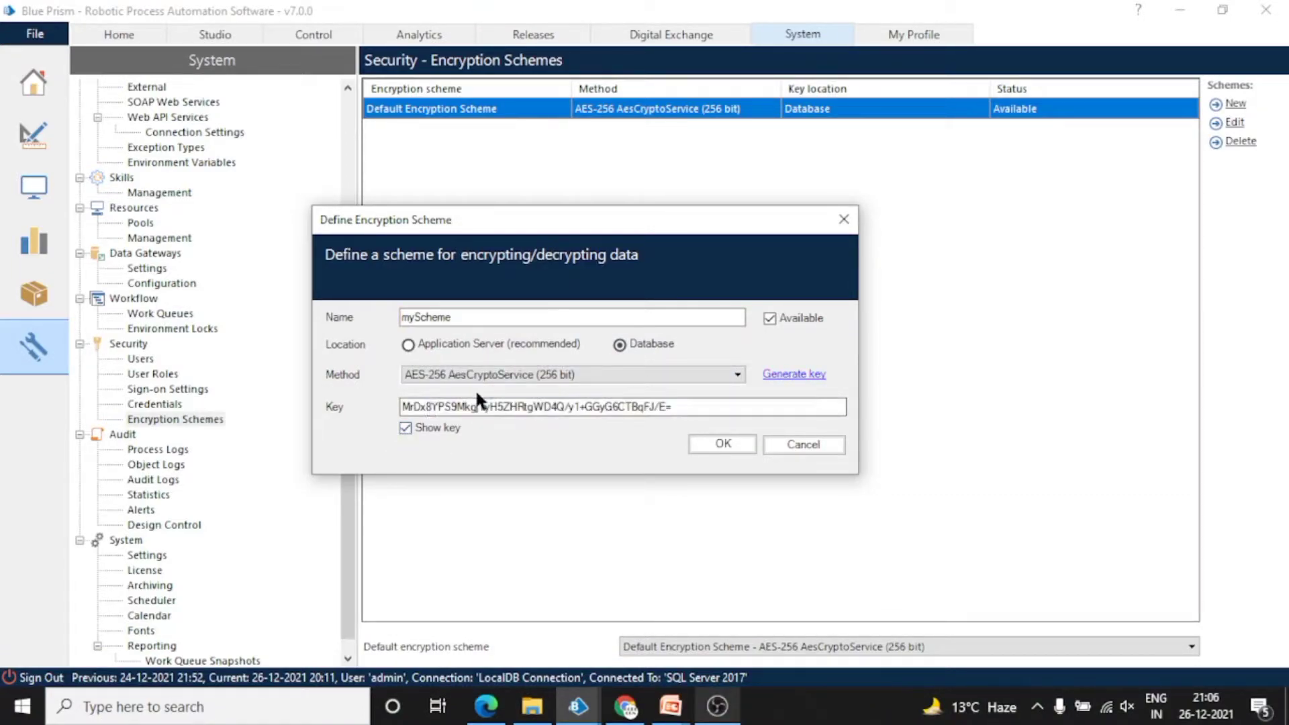
{"action": "mouse_move", "coordinate": [830, 425]}
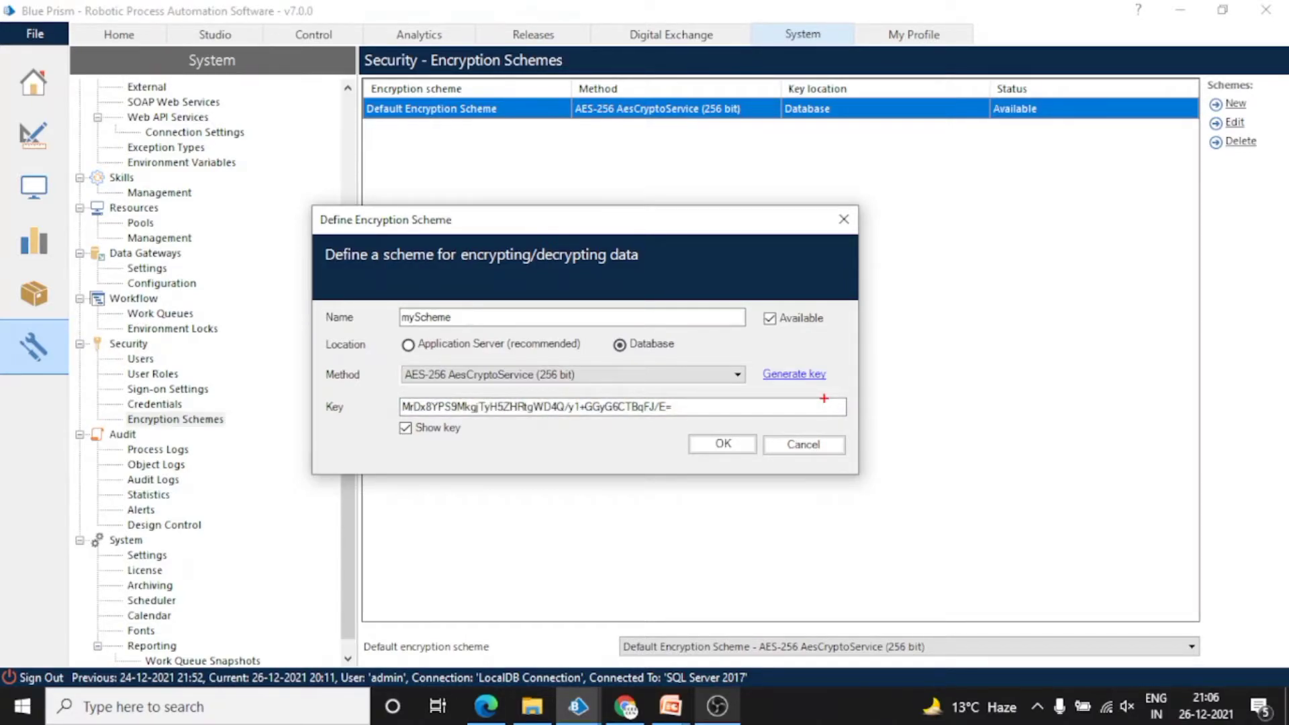
{"action": "mouse_move", "coordinate": [825, 411]}
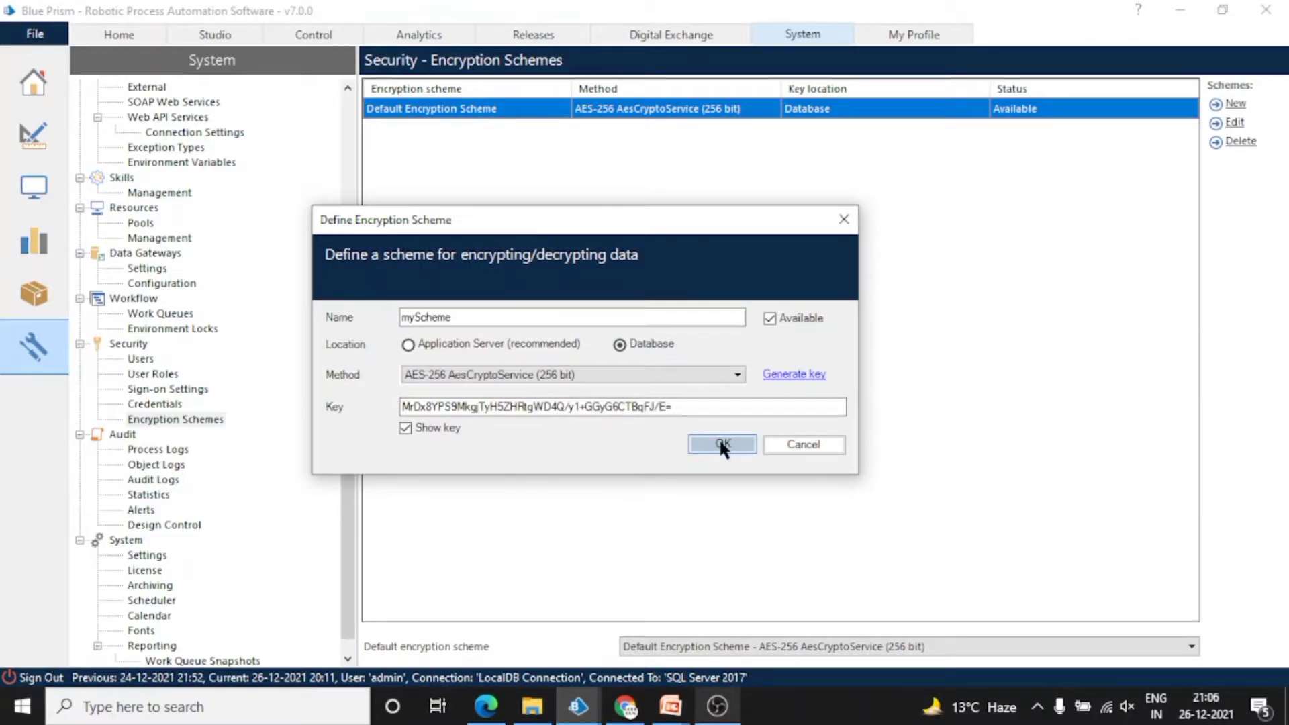
{"action": "left_click", "coordinate": [722, 444]}
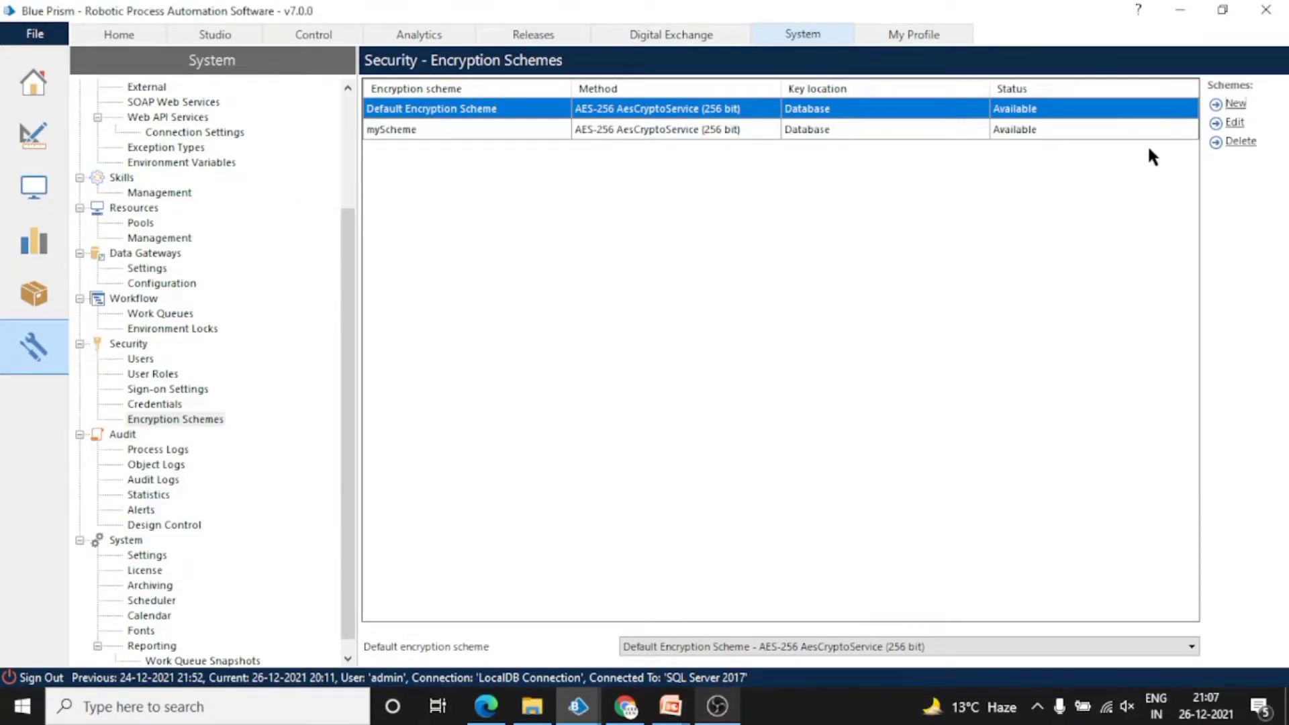
{"action": "left_click", "coordinate": [1233, 103]}
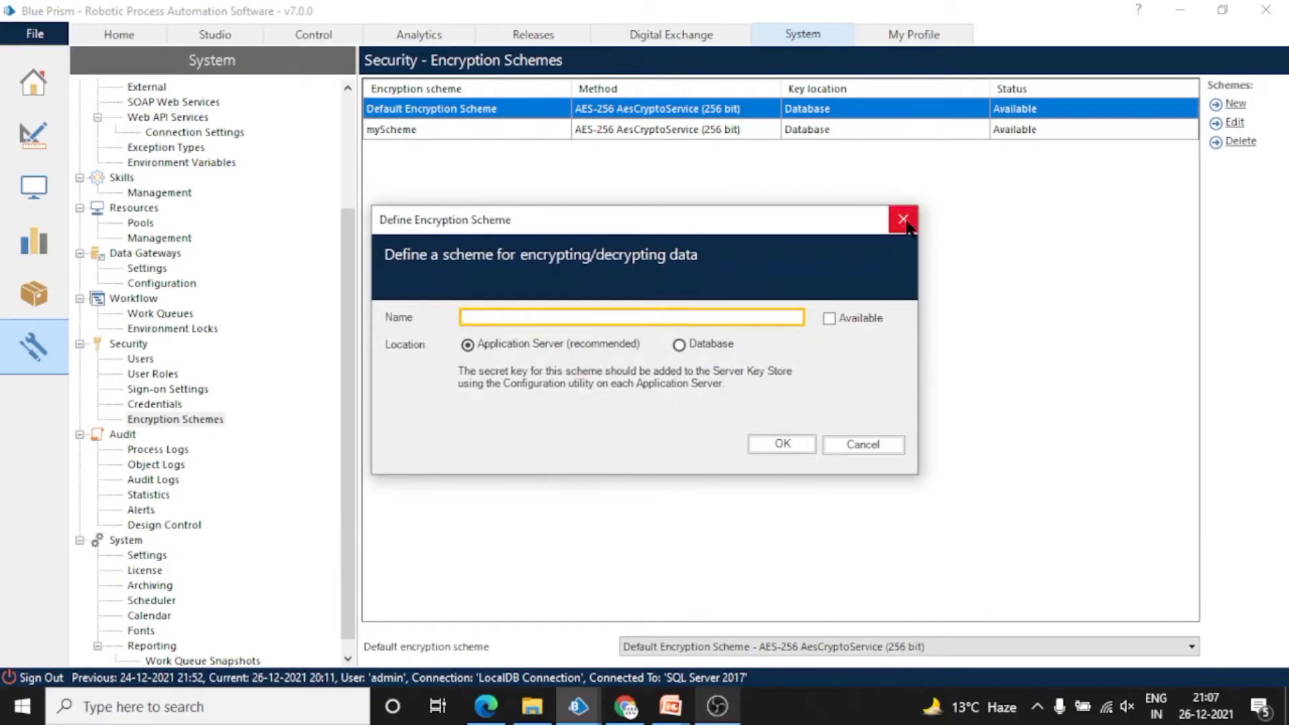
{"action": "left_click", "coordinate": [393, 131]}
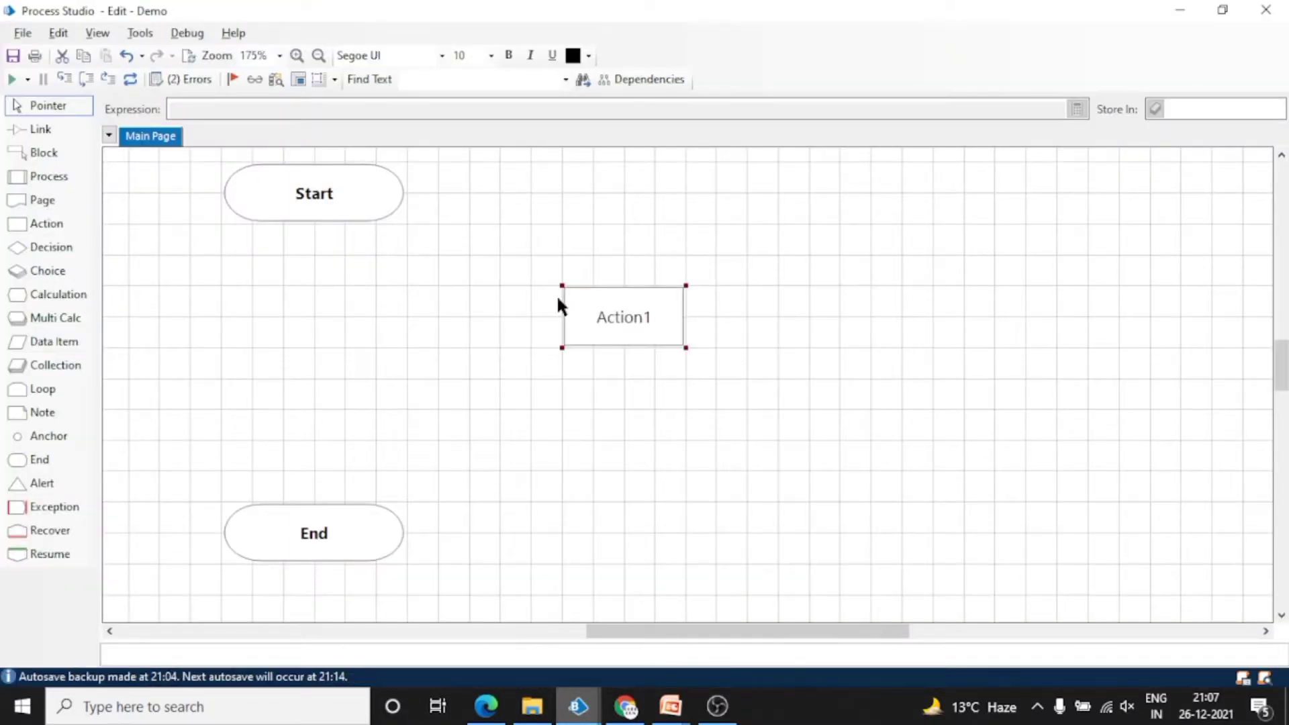
Position Action1 beneath Start and link Start to Action1 and Action1 to End
{"action": "left_click_drag", "start_coordinate": [621, 317], "coordinate": [716, 317]}
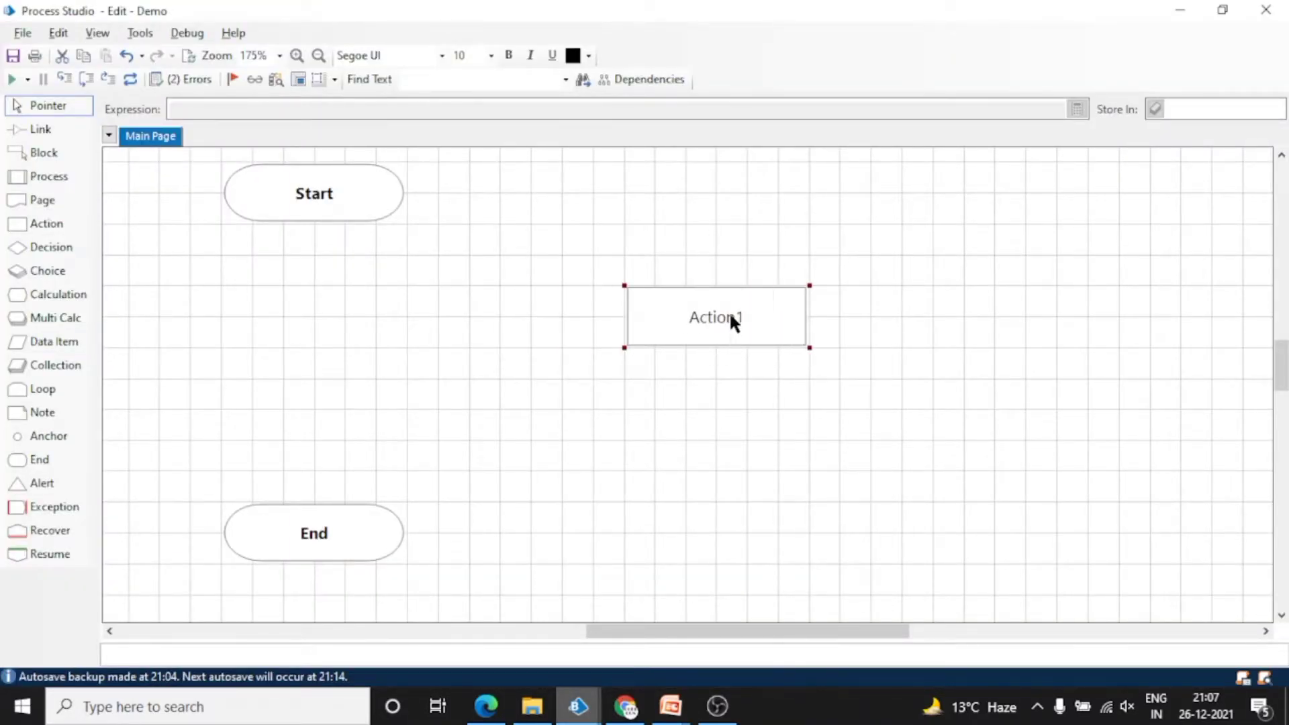
{"action": "mouse_move", "coordinate": [732, 325]}
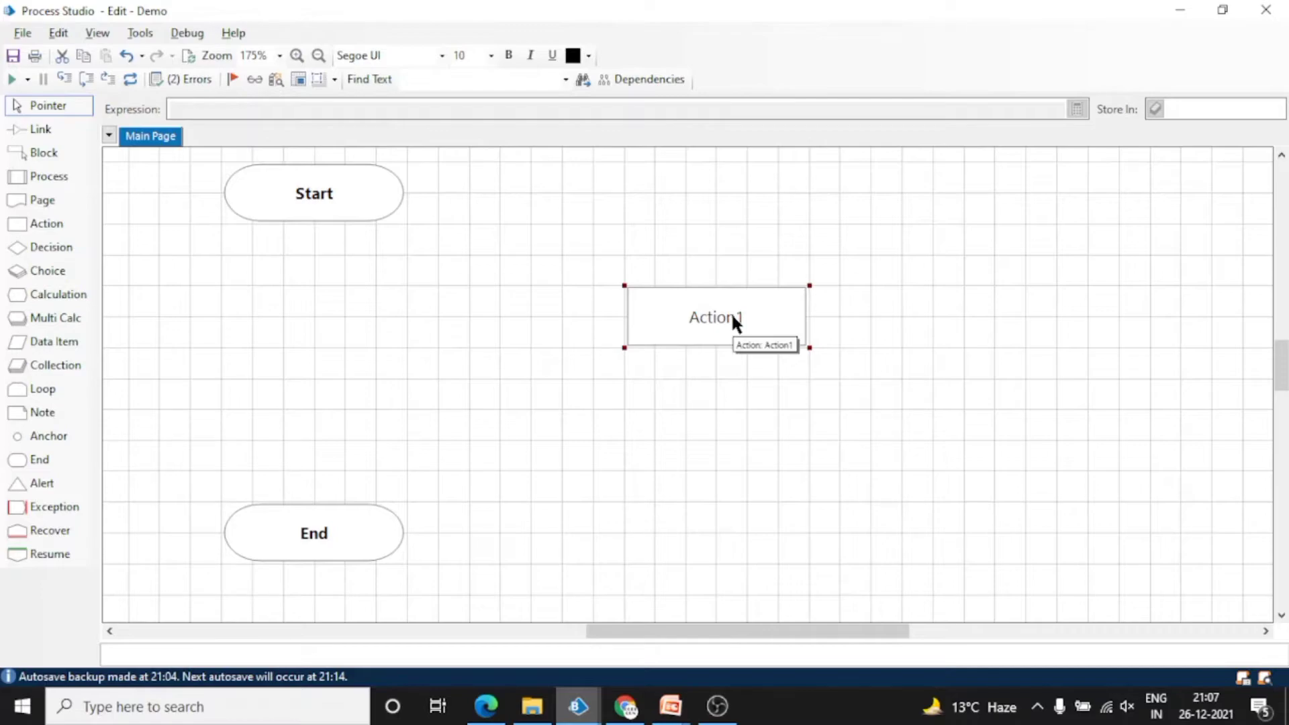
{"action": "left_click_drag", "start_coordinate": [716, 317], "coordinate": [313, 287]}
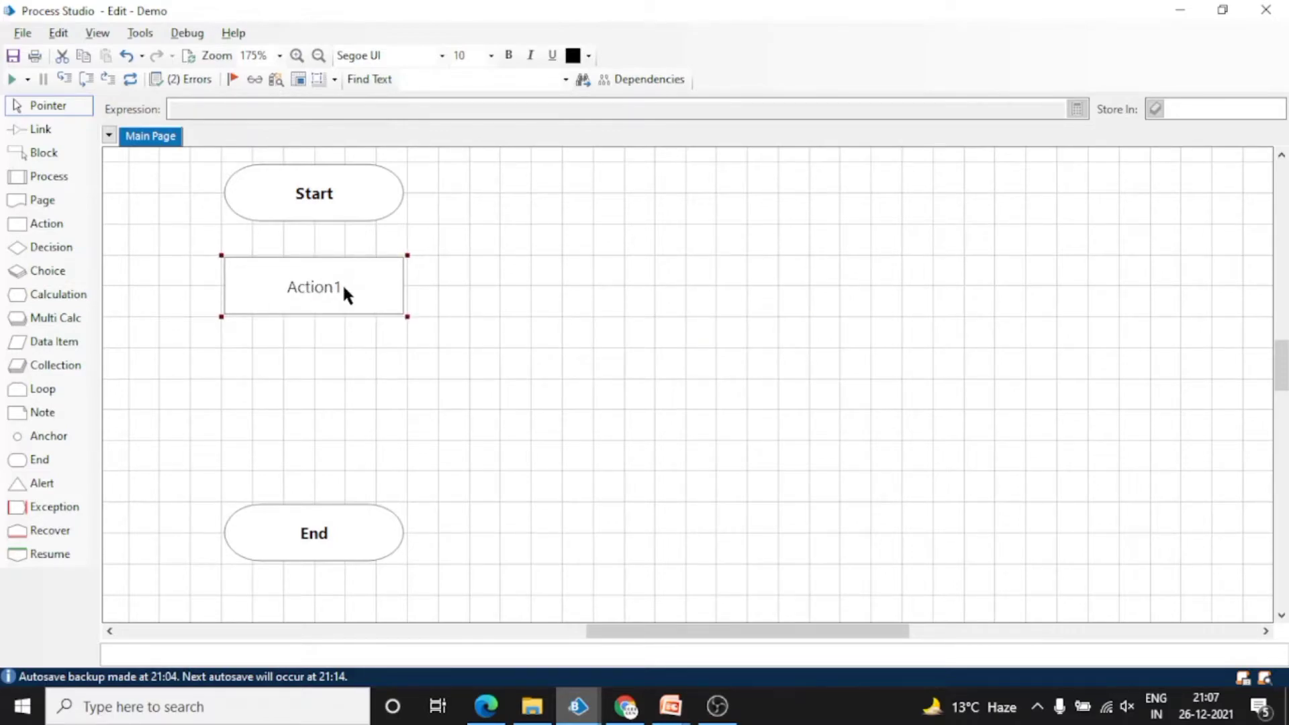
{"action": "mouse_move", "coordinate": [381, 324]}
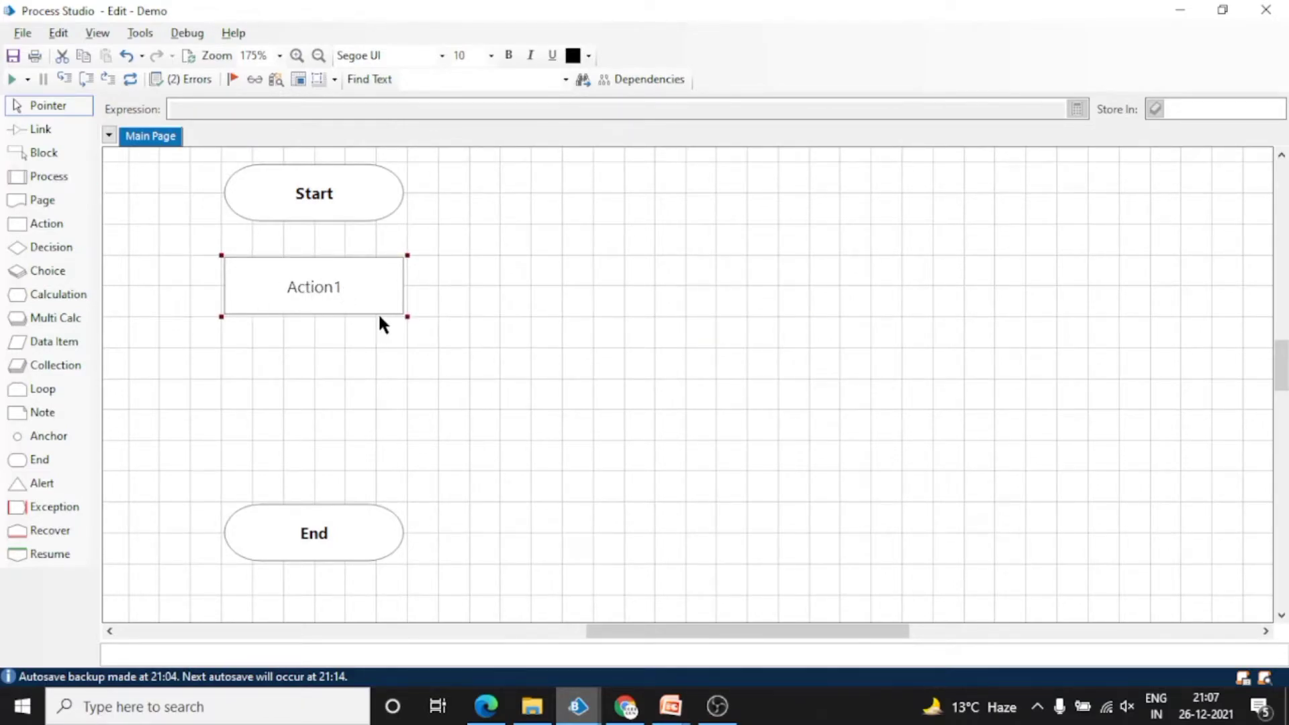
{"action": "left_click", "coordinate": [47, 105]}
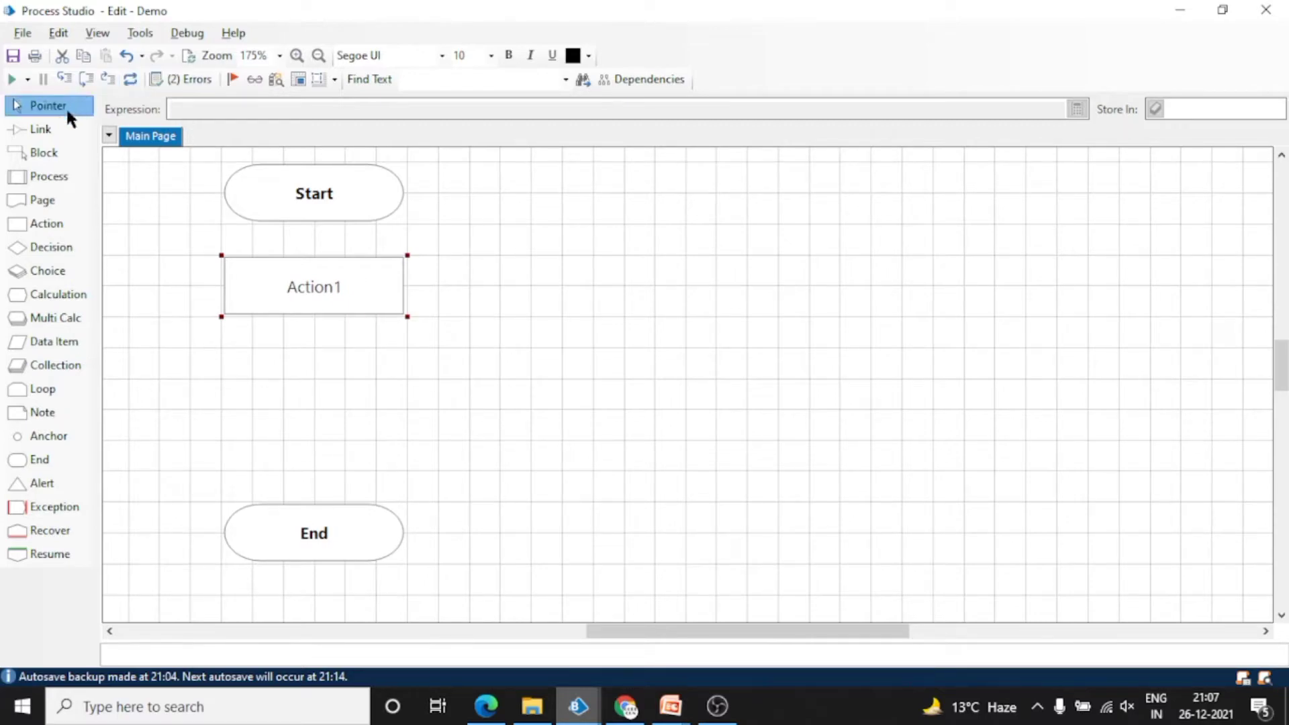
{"action": "left_click", "coordinate": [34, 131]}
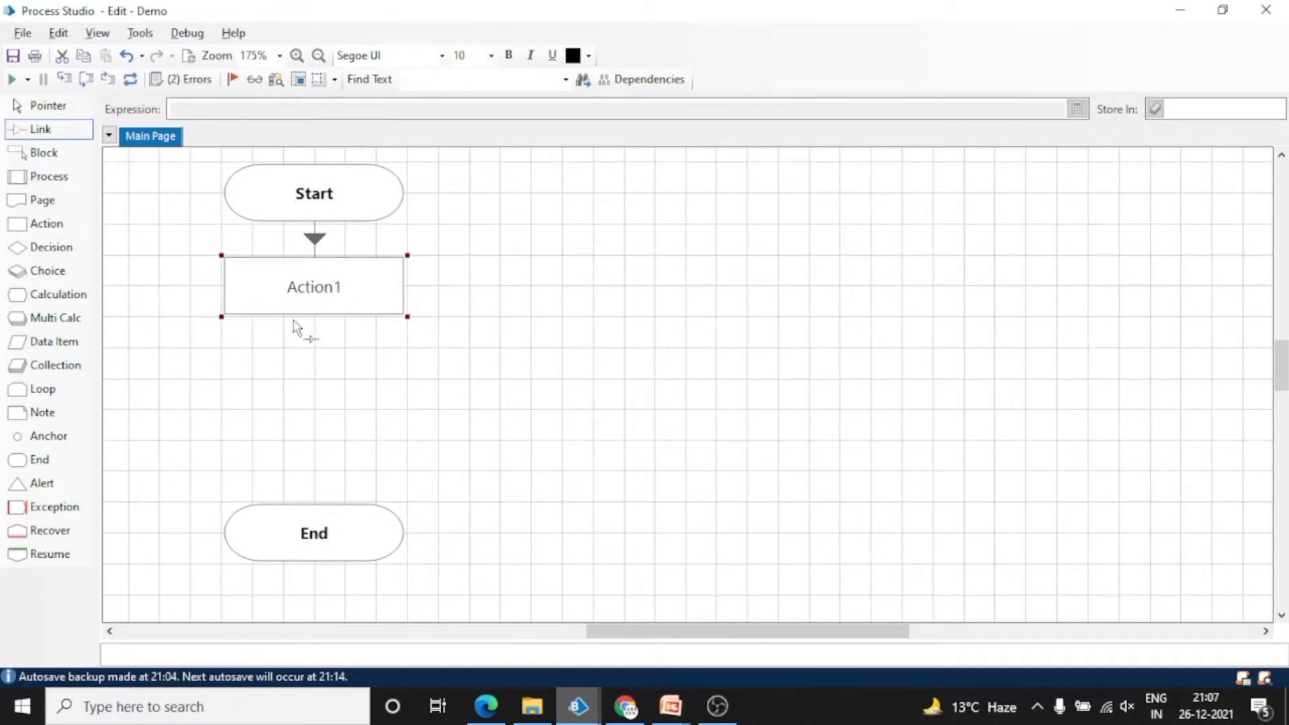
{"action": "left_click", "coordinate": [38, 105]}
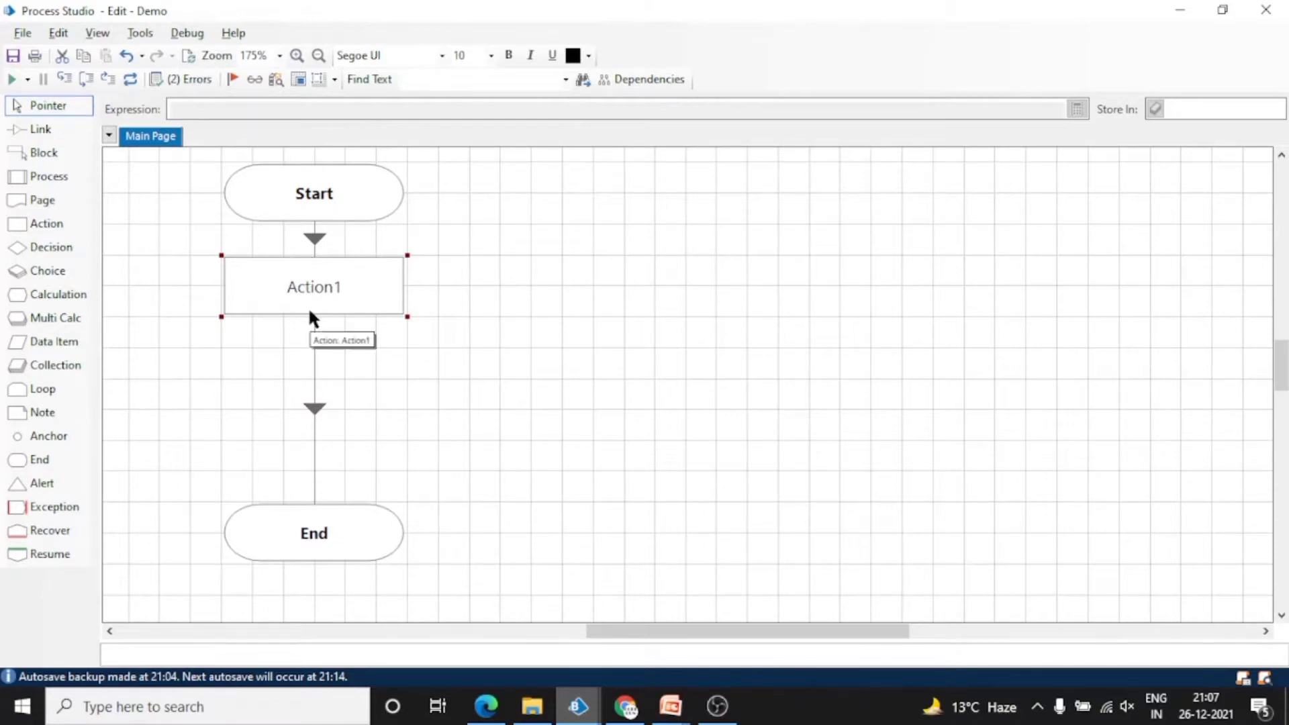
Set Action1 to the Encryption business object with the Encrypt Text action
{"action": "double_click", "coordinate": [314, 287]}
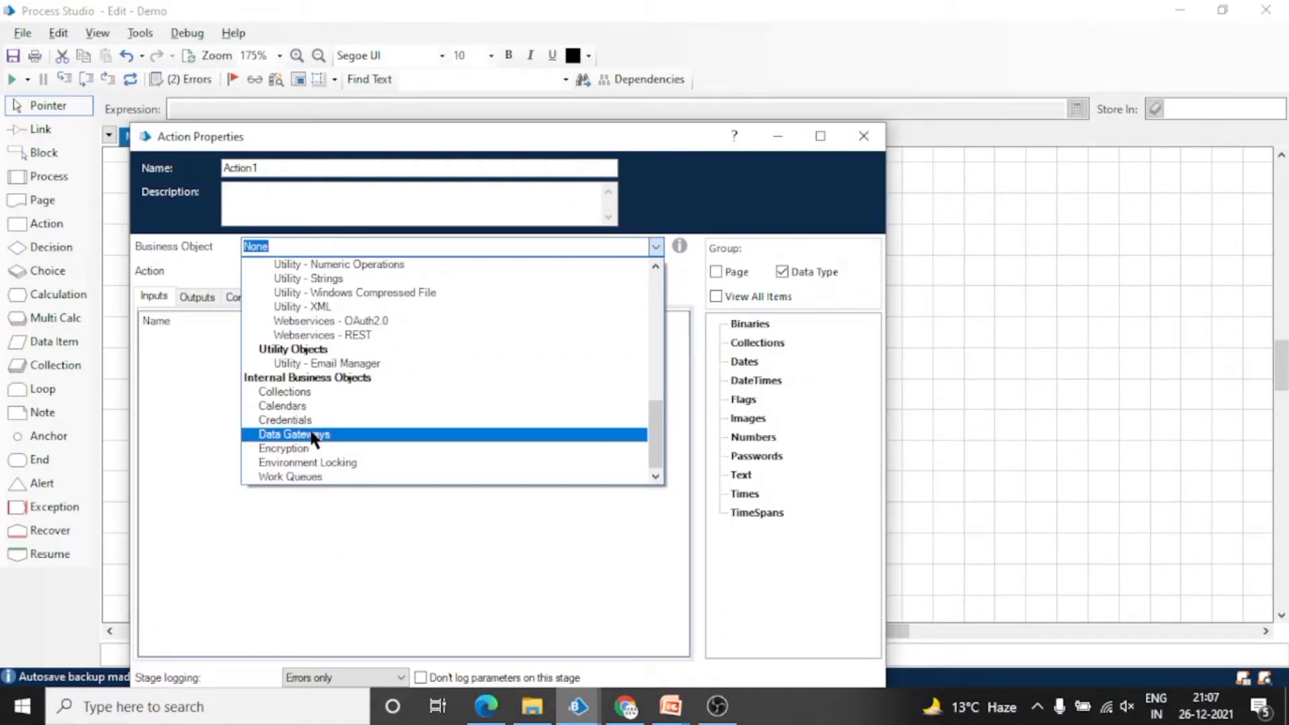
{"action": "mouse_move", "coordinate": [287, 454]}
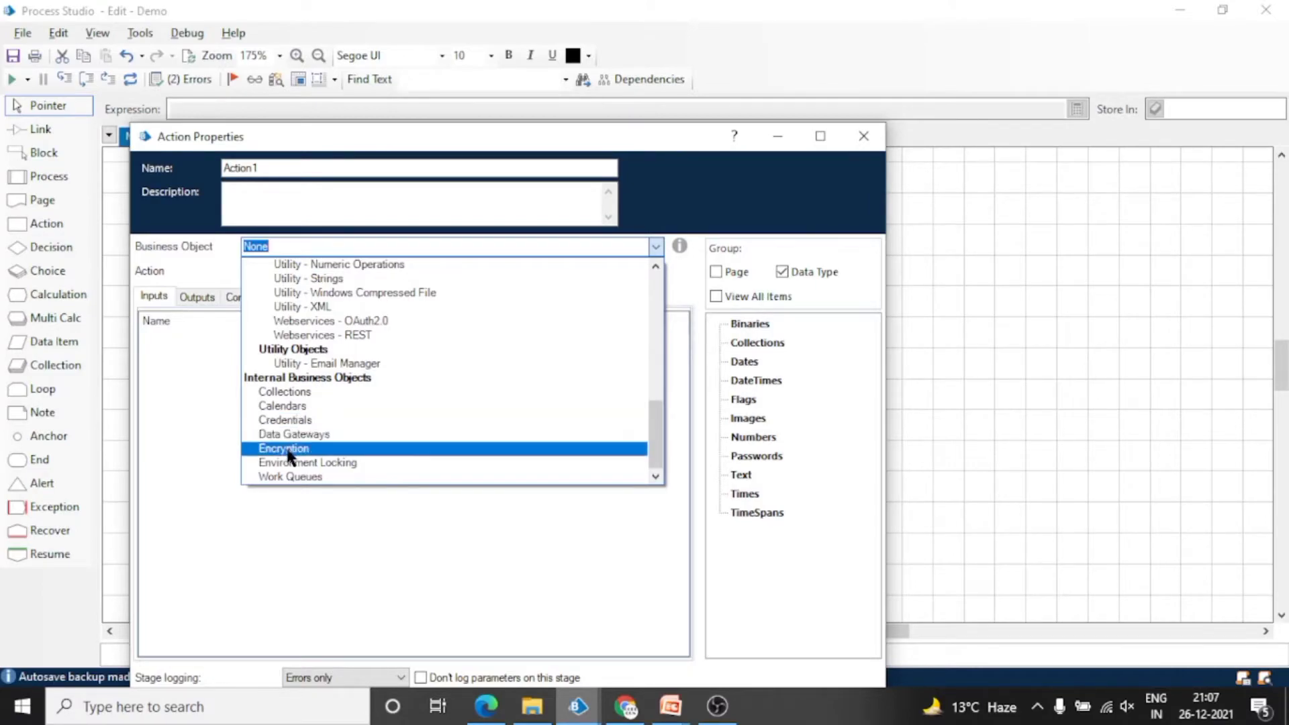
{"action": "left_click", "coordinate": [284, 449]}
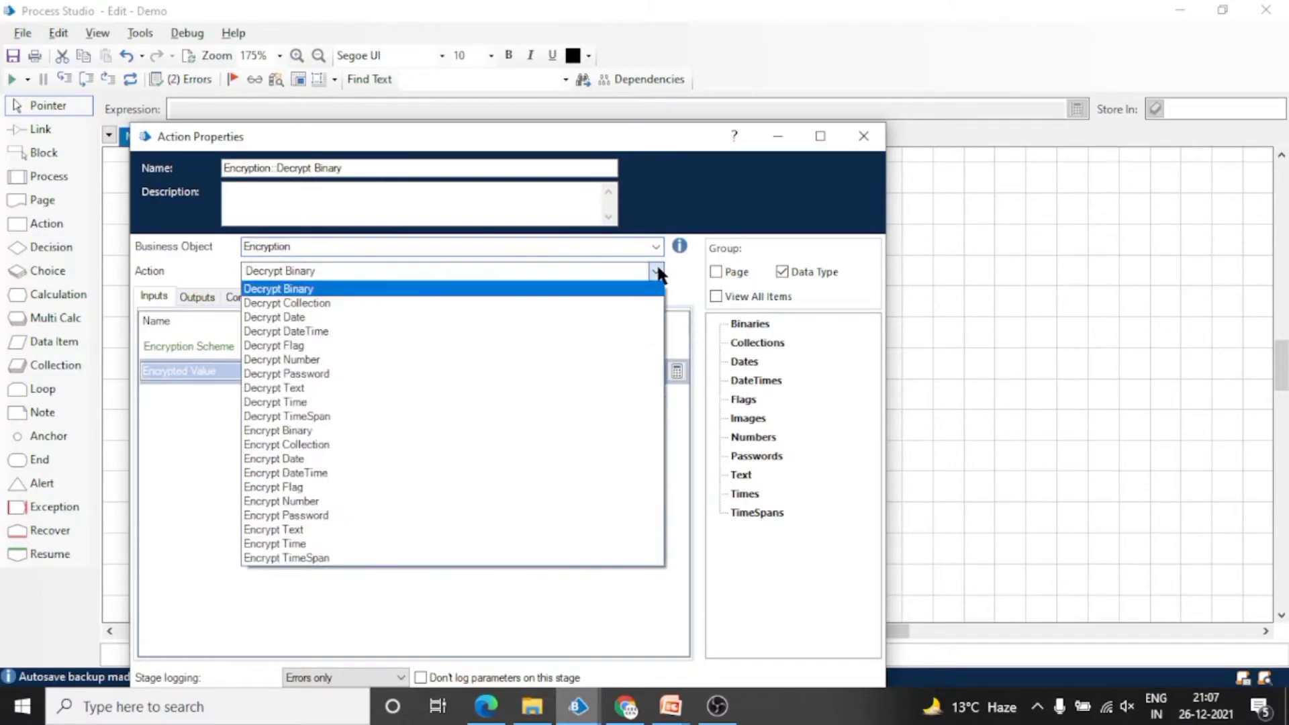
{"action": "mouse_move", "coordinate": [347, 338]}
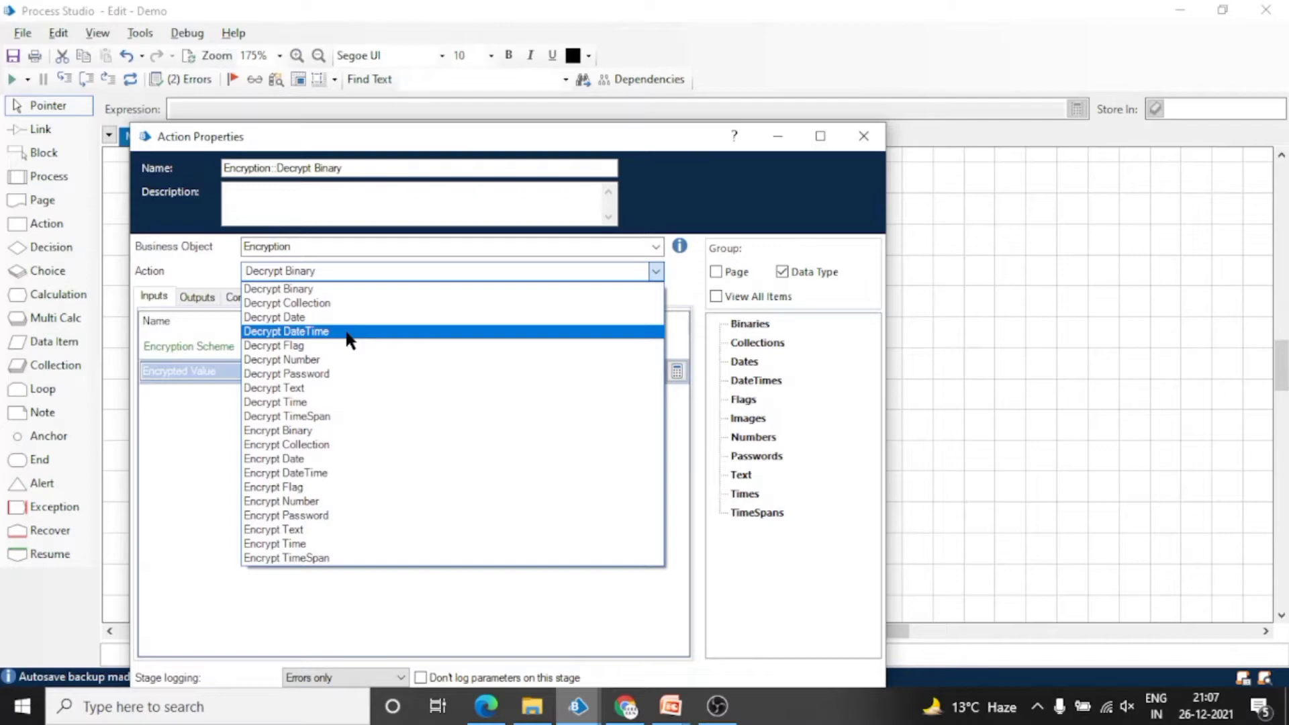
{"action": "mouse_move", "coordinate": [295, 477]}
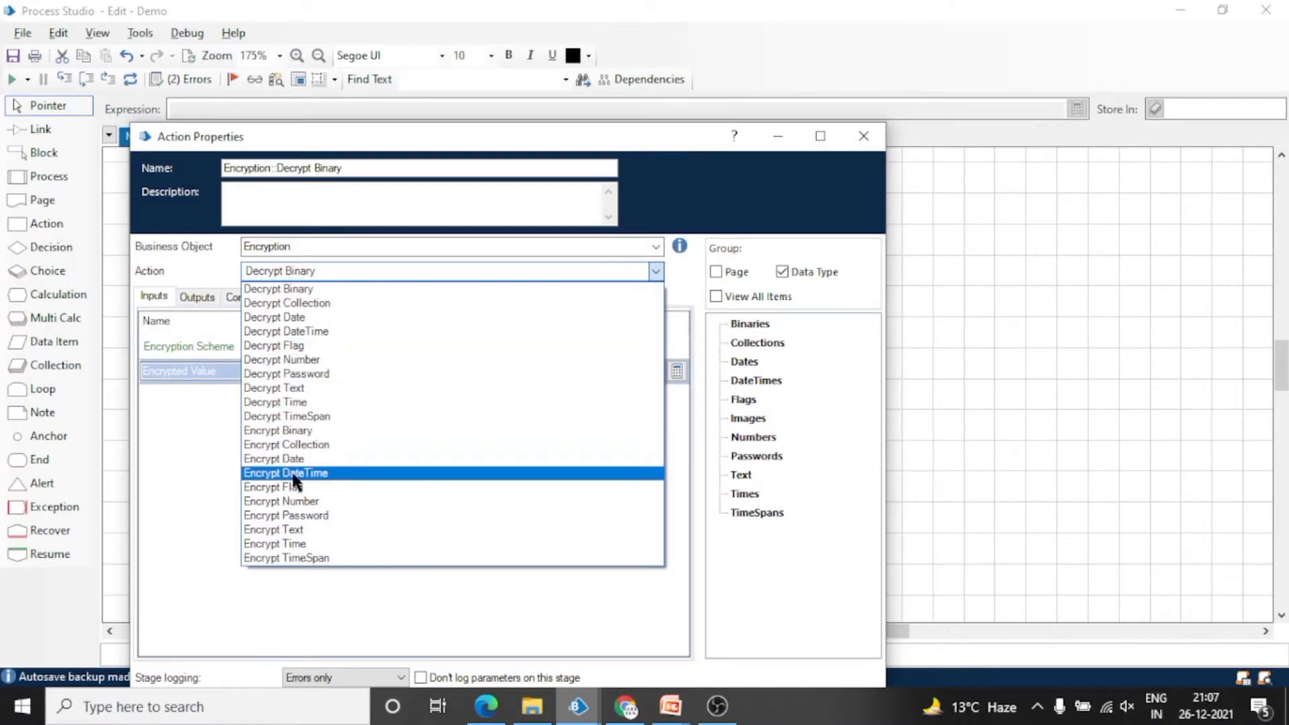
{"action": "left_click", "coordinate": [275, 529]}
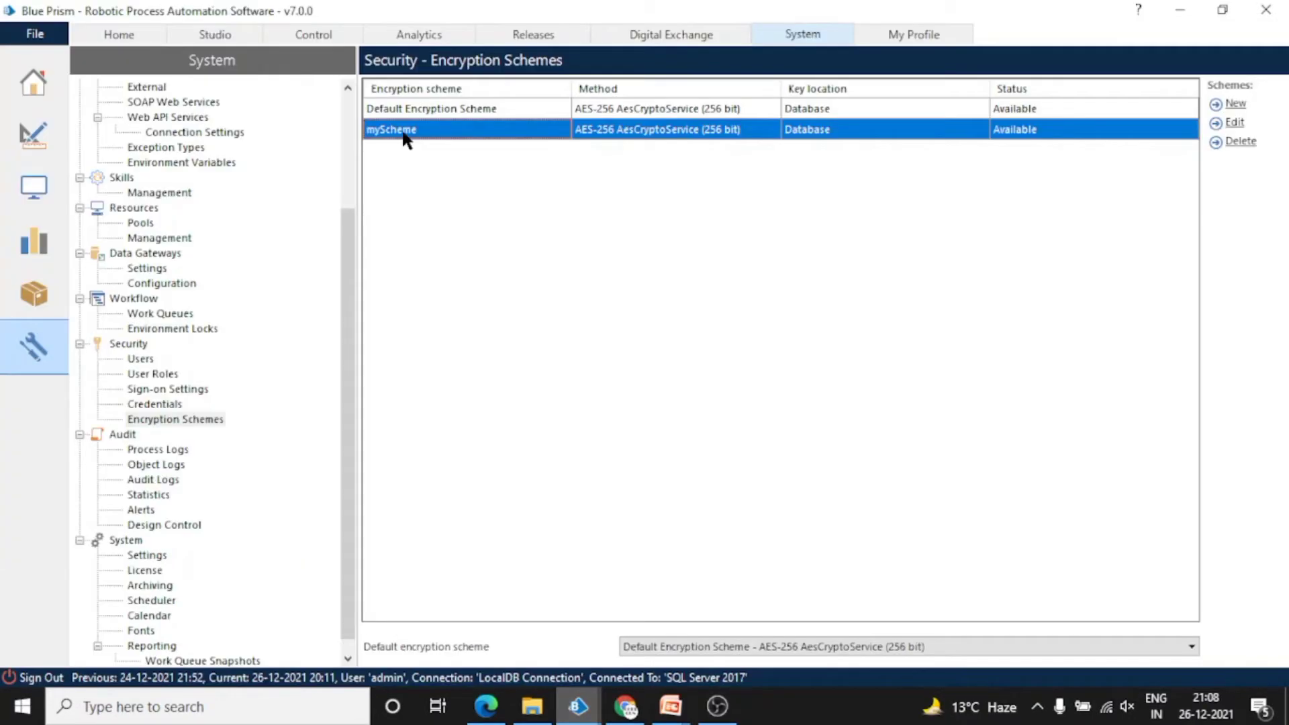
Return to Action1's properties to fill in the Encrypt Text inputs
{"action": "left_click", "coordinate": [429, 108]}
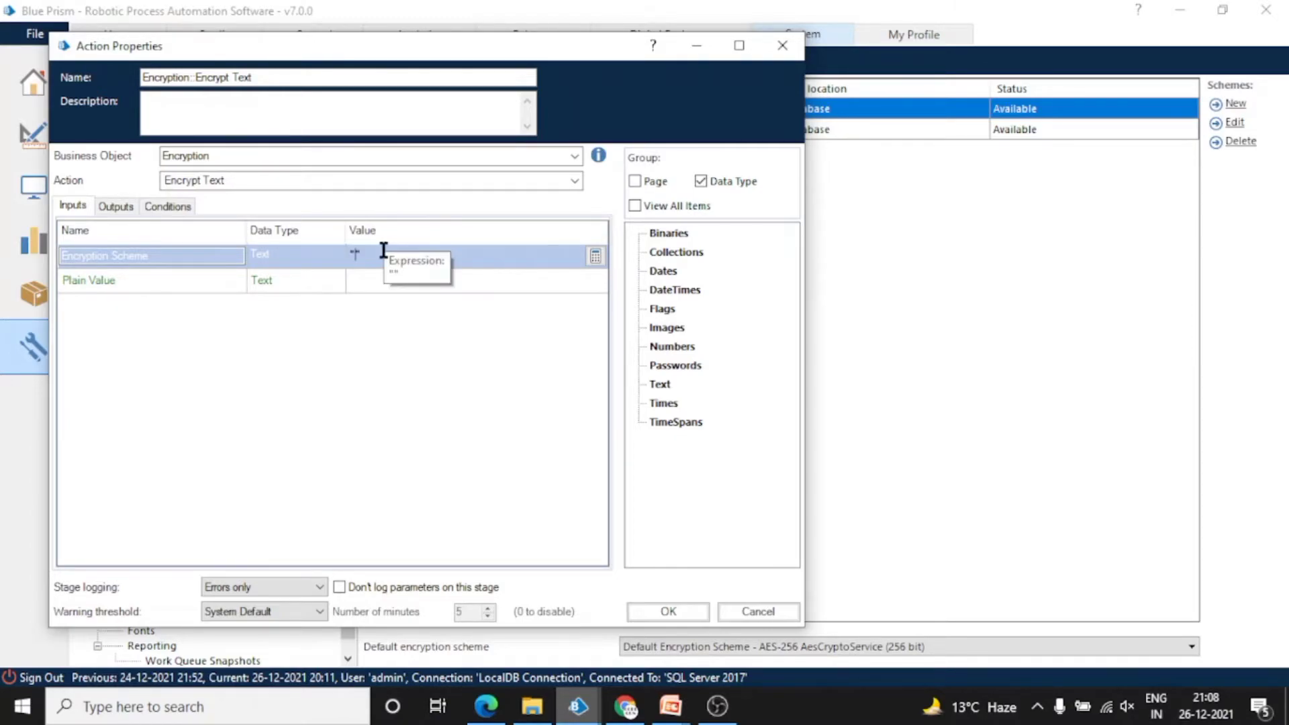
Enter "myScheme" as Encryption Scheme and "Blue Prism is my fav RpA Tool" as Plain Value
{"action": "type", "text": "\"myScheme"}
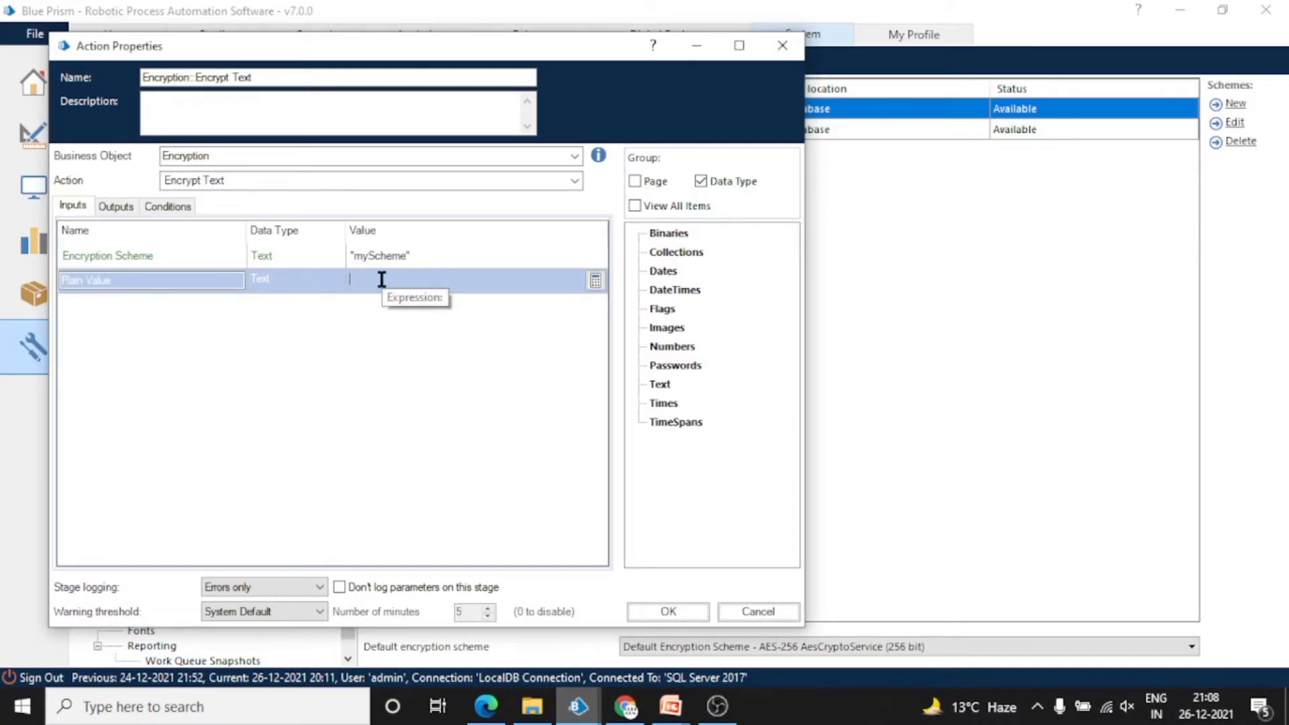
{"action": "type", "text": "B"}
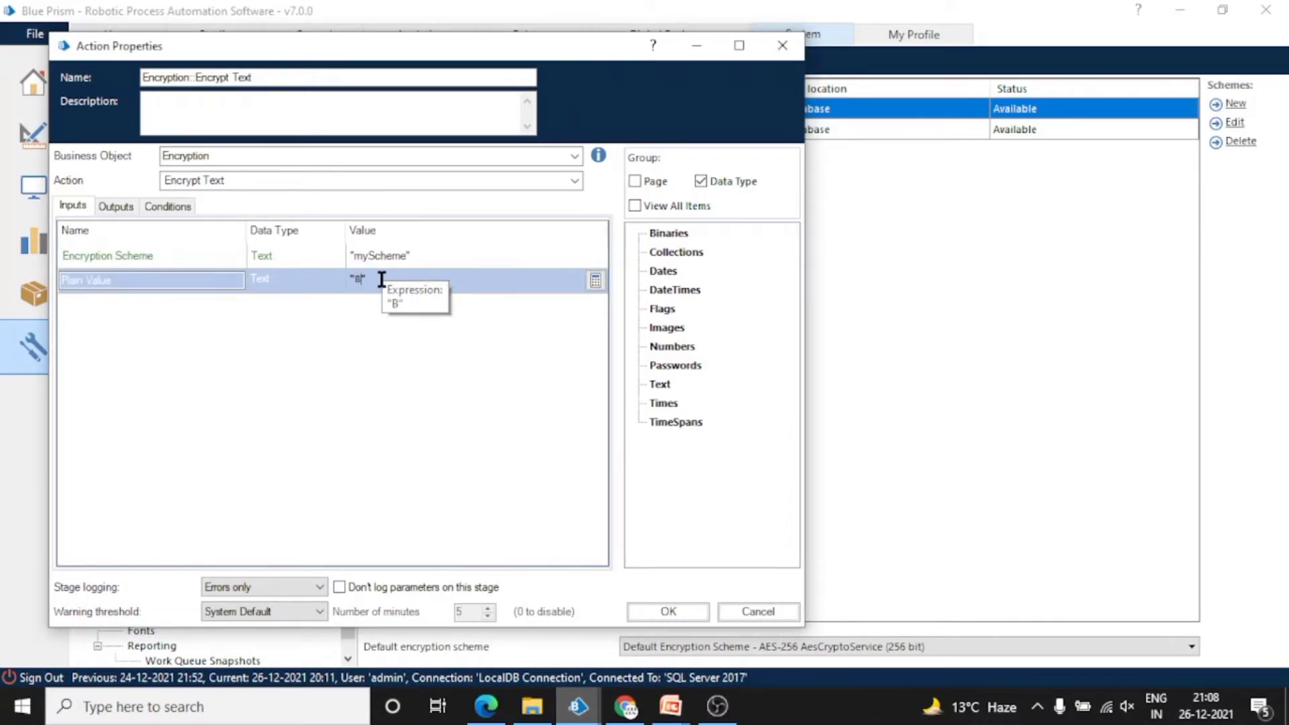
{"action": "type", "text": "lue Prism"}
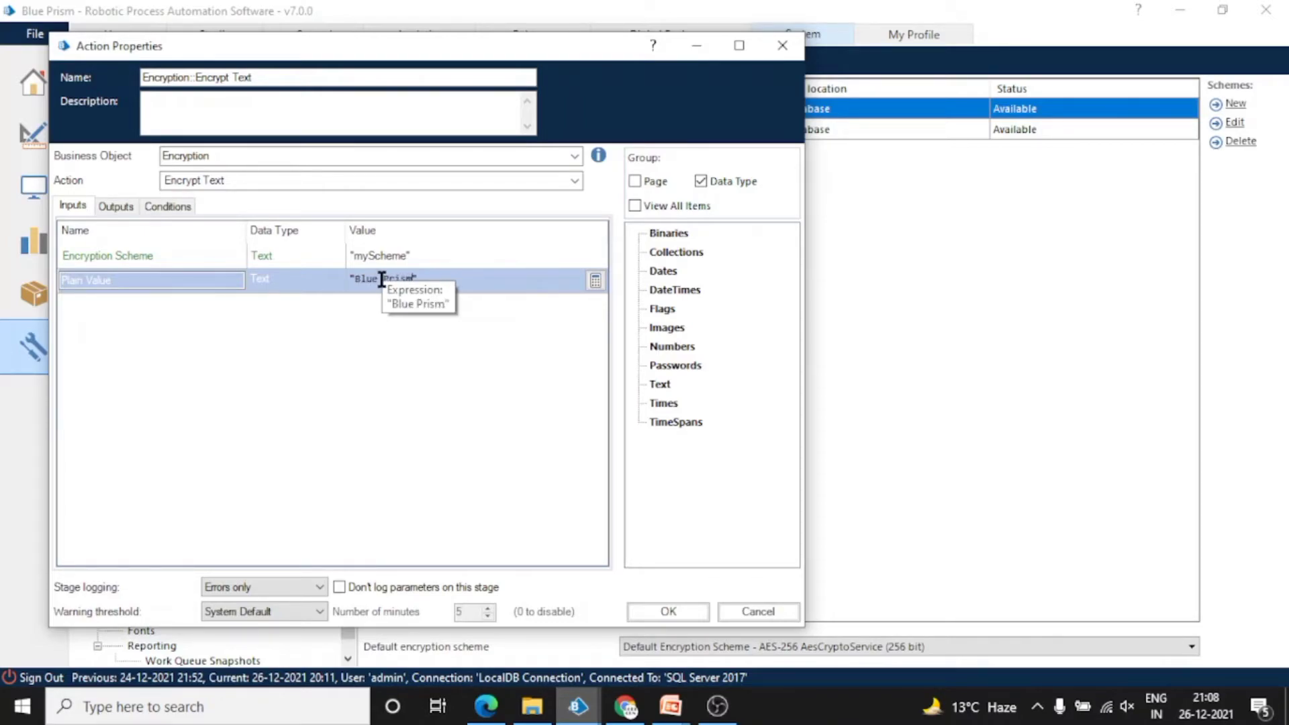
{"action": "type", "text": "is my"}
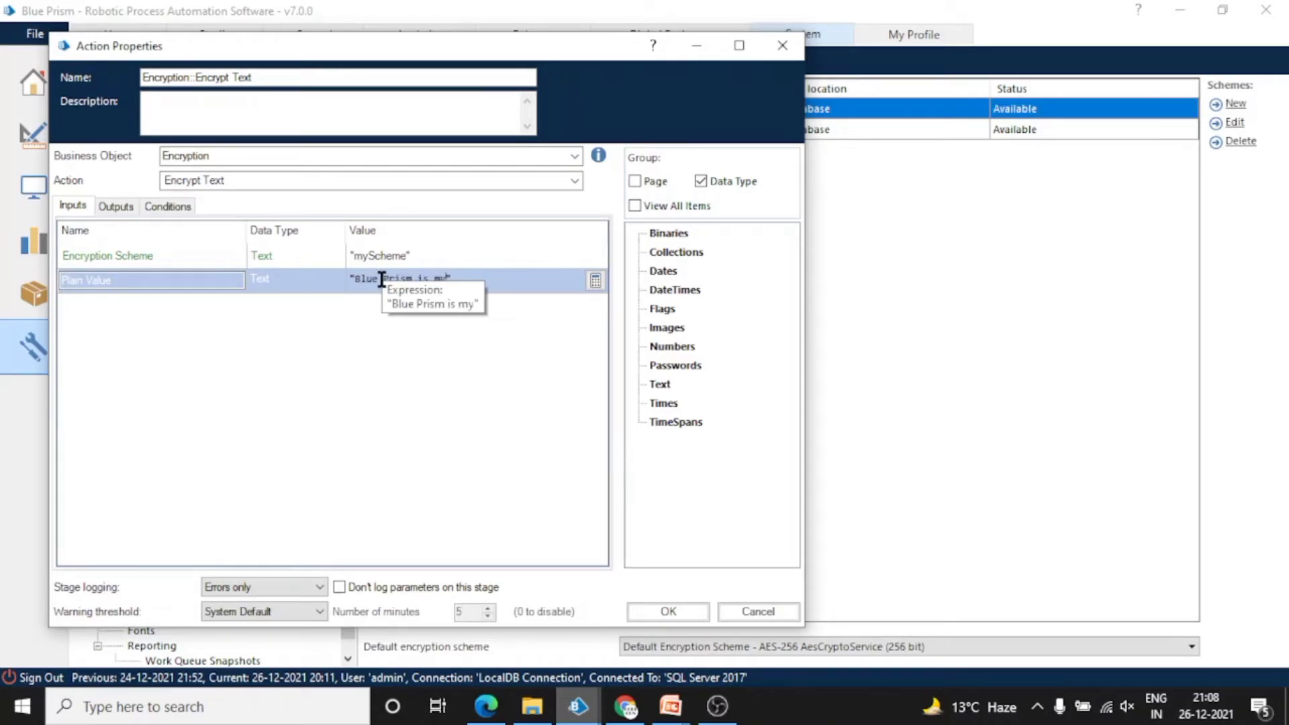
{"action": "type", "text": "fav R"}
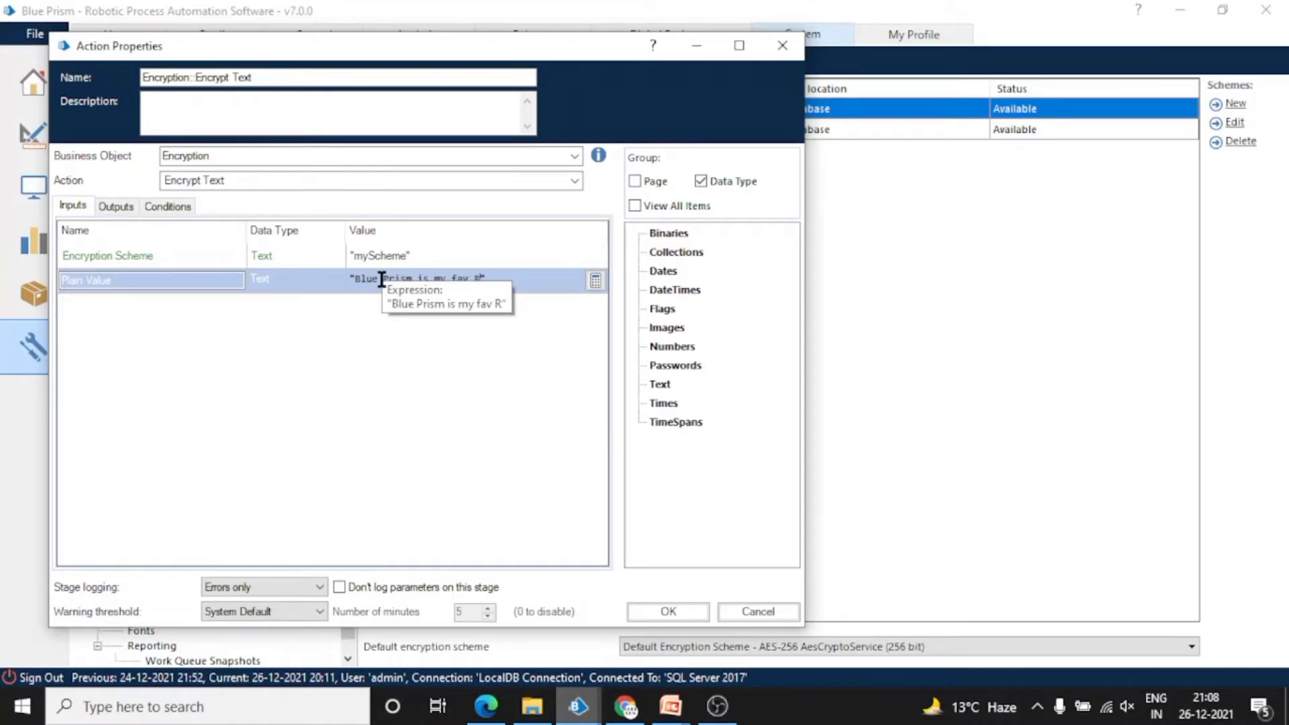
{"action": "type", "text": "pA Tool"}
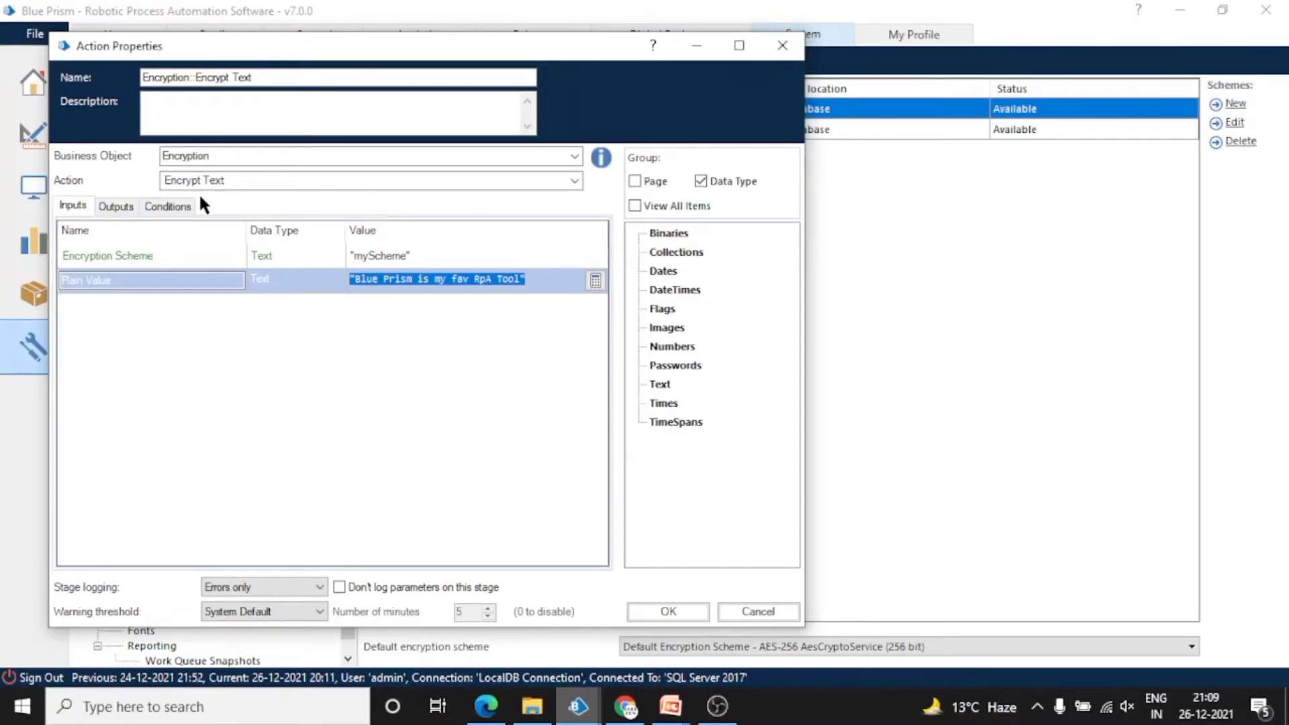
Store the output in an Encrypted Value data item and confirm the Encrypt Text settings
{"action": "left_click", "coordinate": [115, 207]}
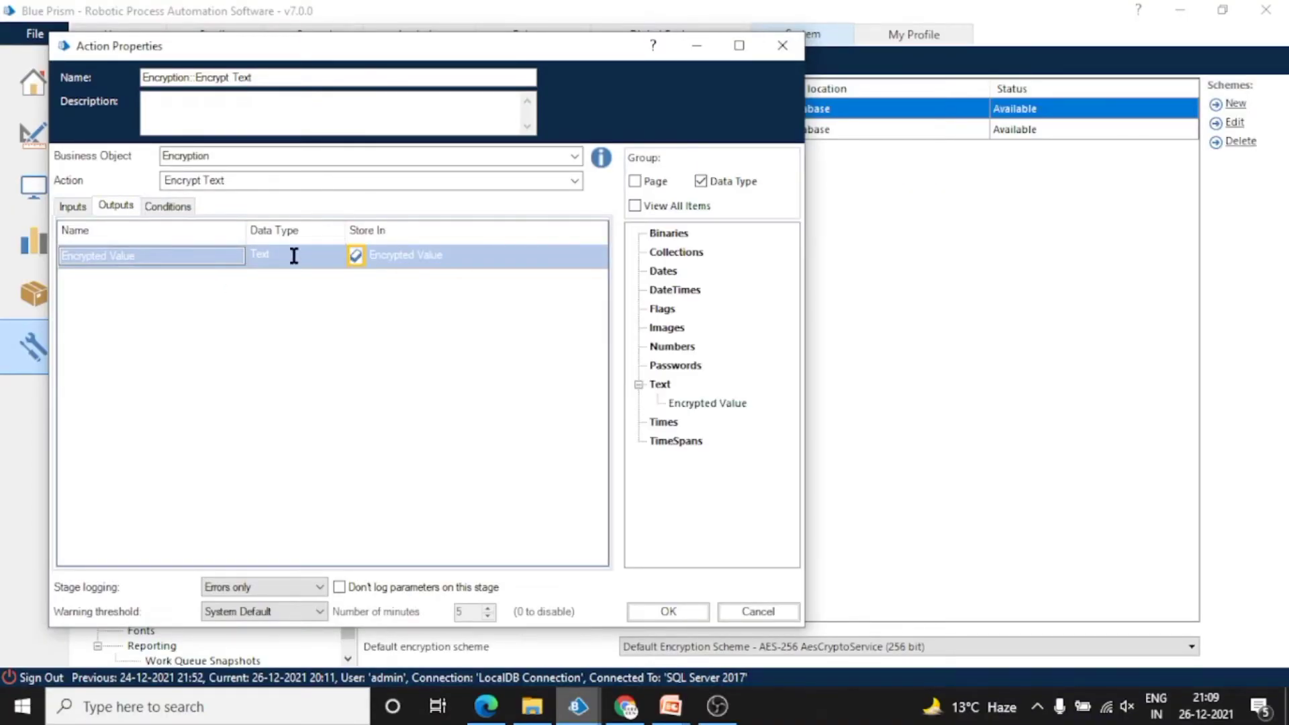
{"action": "left_click", "coordinate": [669, 612]}
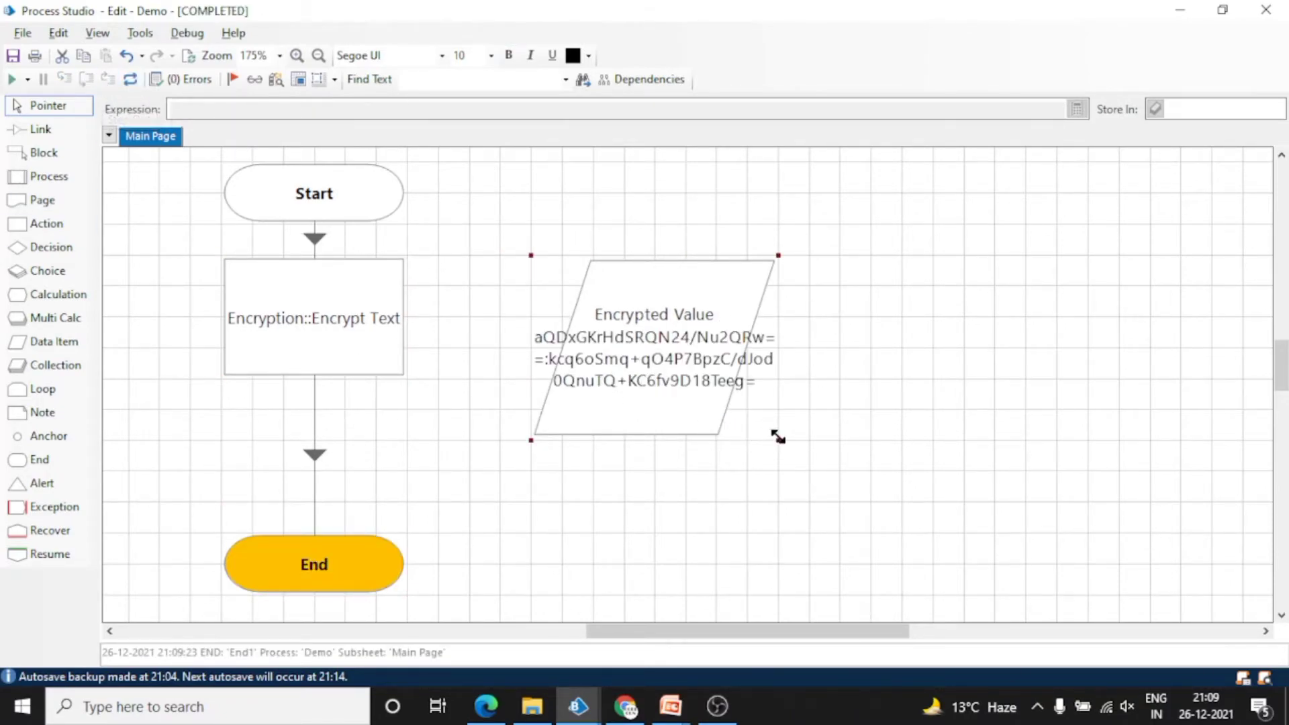
Drag the Encrypted Value data item to a new position on the page
{"action": "left_click_drag", "start_coordinate": [778, 437], "coordinate": [839, 471]}
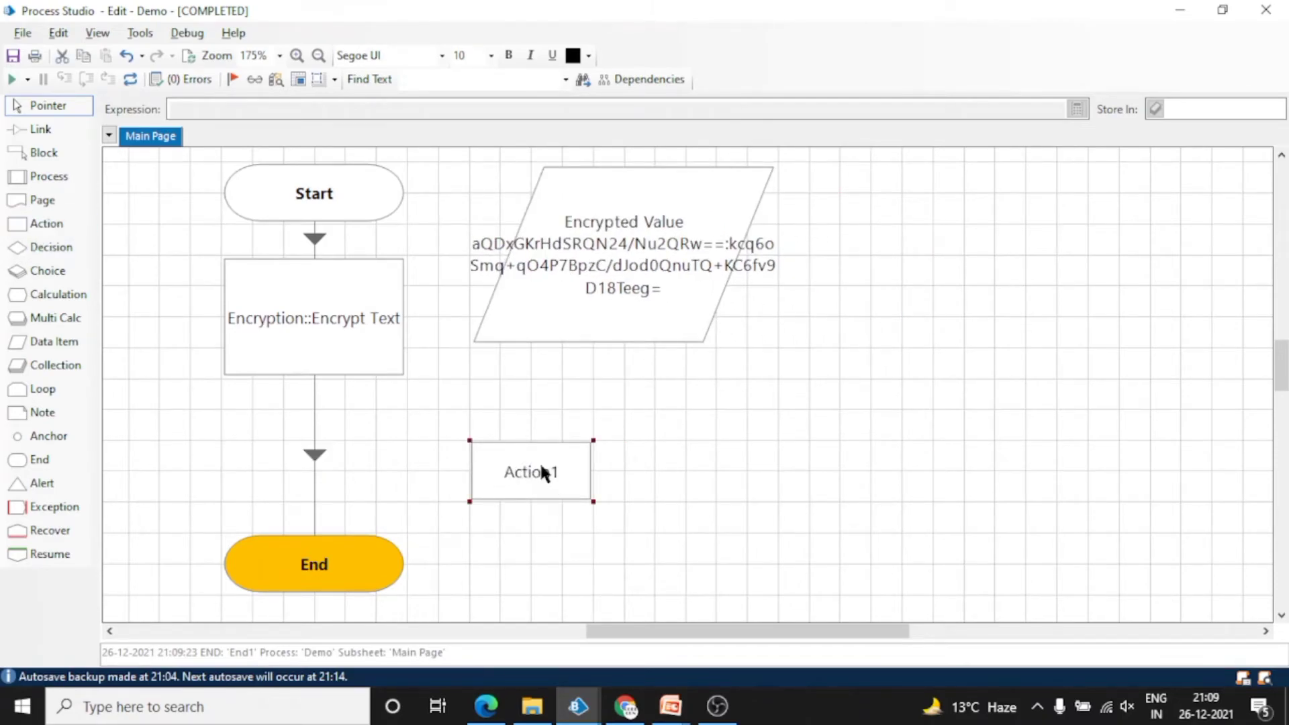
Configure the stage as Encryption::Decrypt Text with myScheme, Encrypted Value in and Plain Value out
{"action": "double_click", "coordinate": [531, 471]}
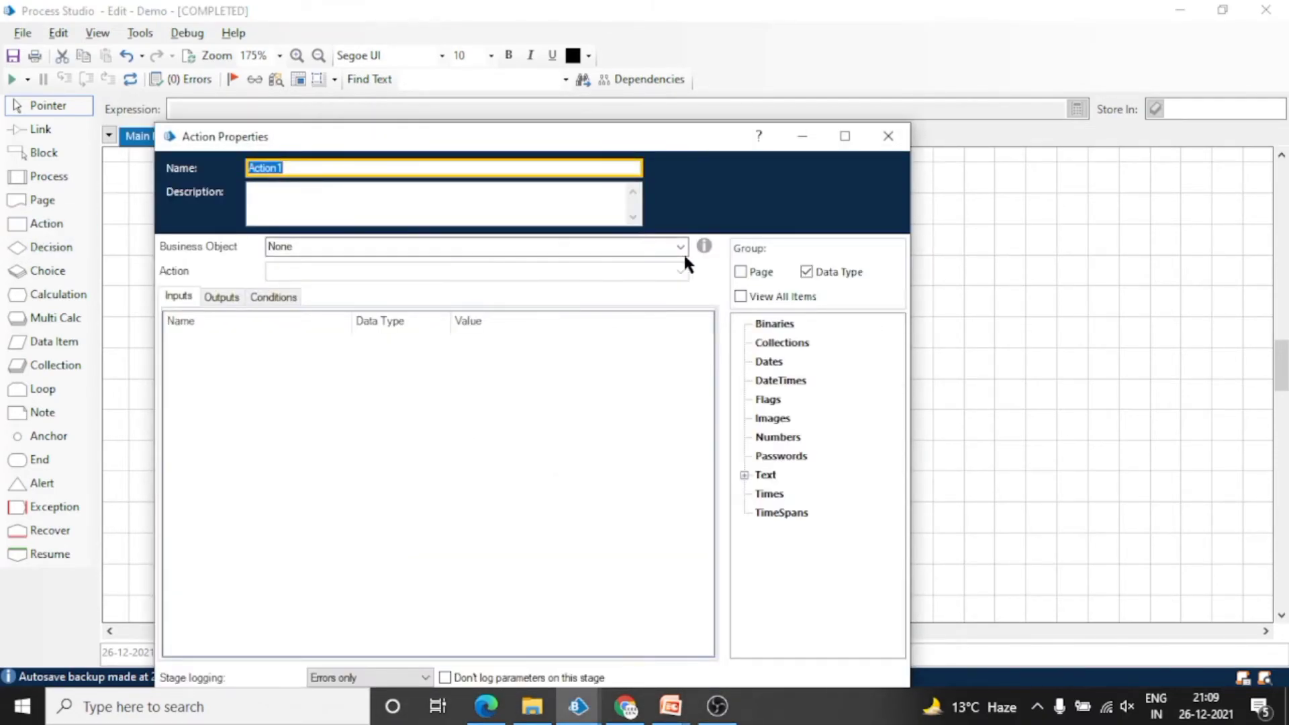
{"action": "left_click", "coordinate": [679, 247]}
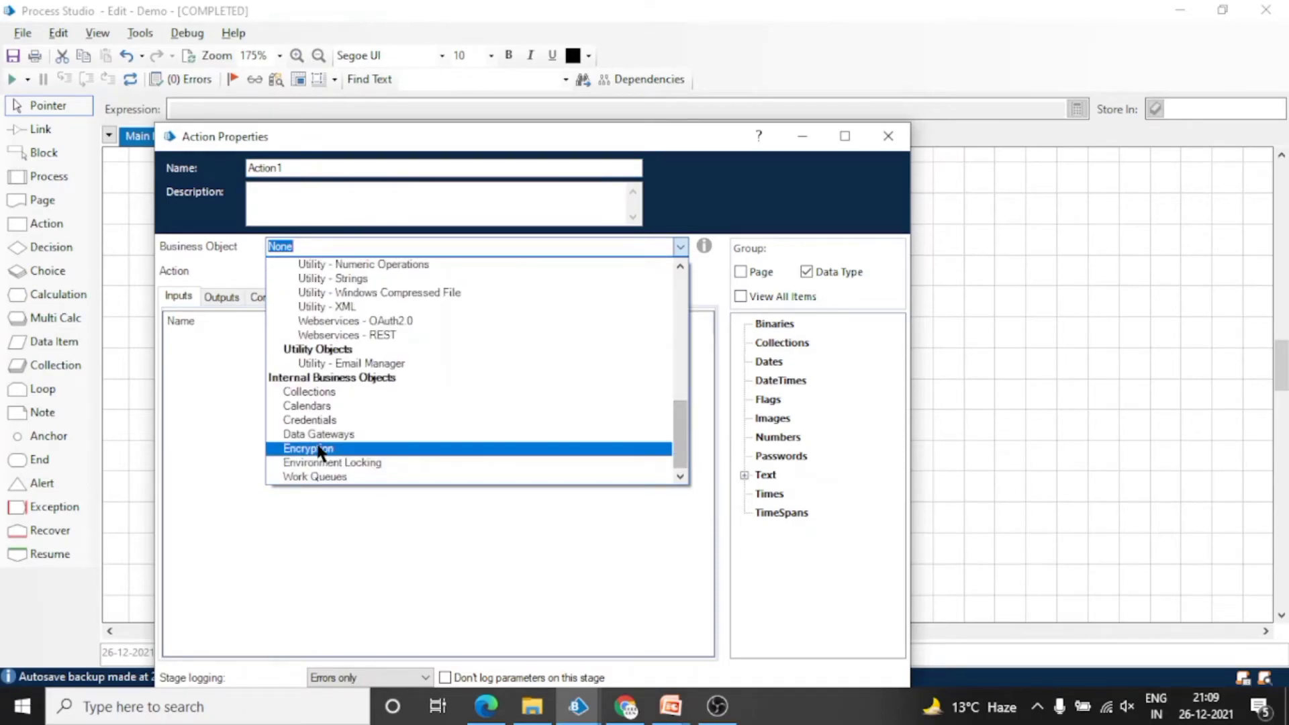
{"action": "left_click", "coordinate": [308, 449]}
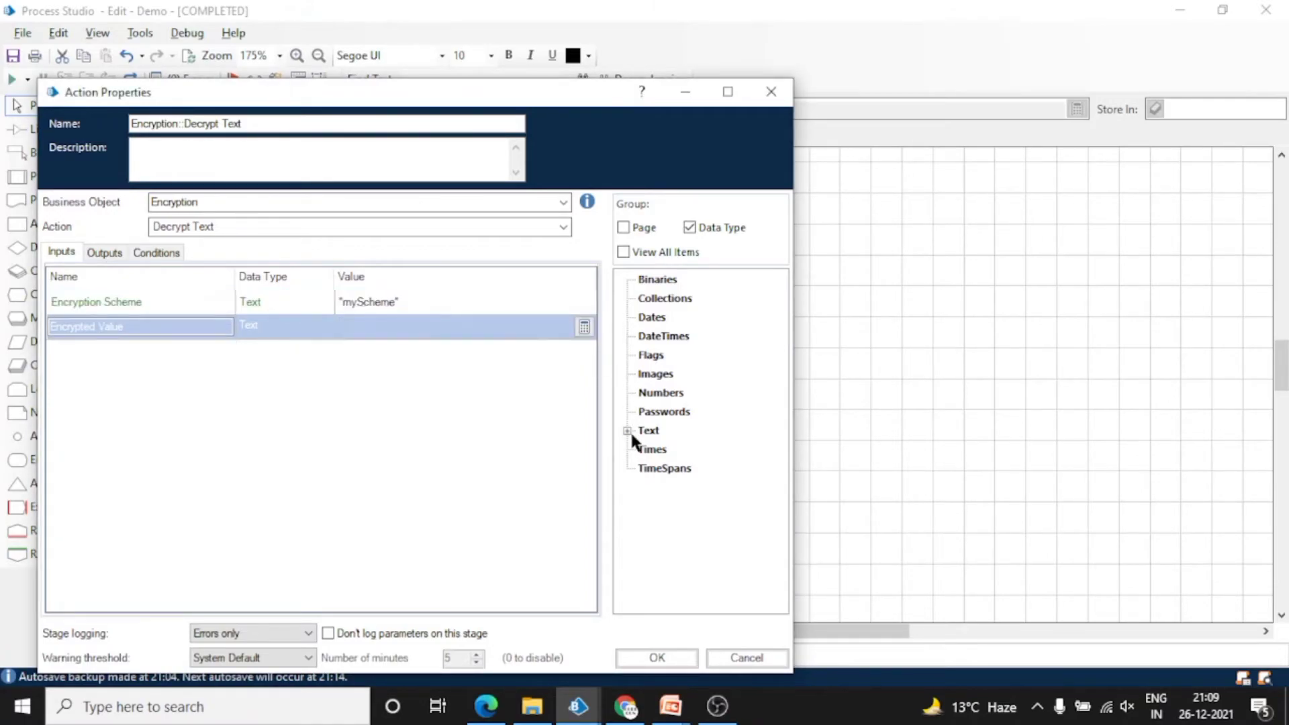
{"action": "left_click", "coordinate": [629, 430]}
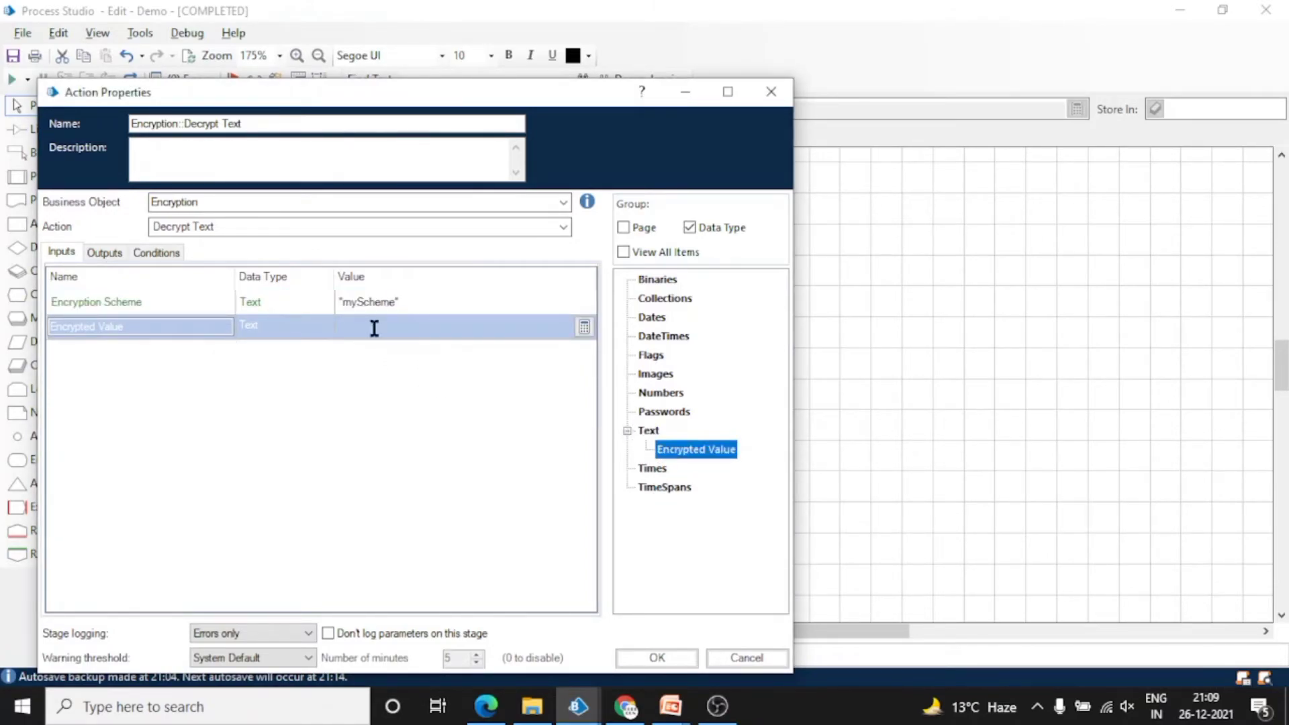
{"action": "left_click", "coordinate": [103, 252]}
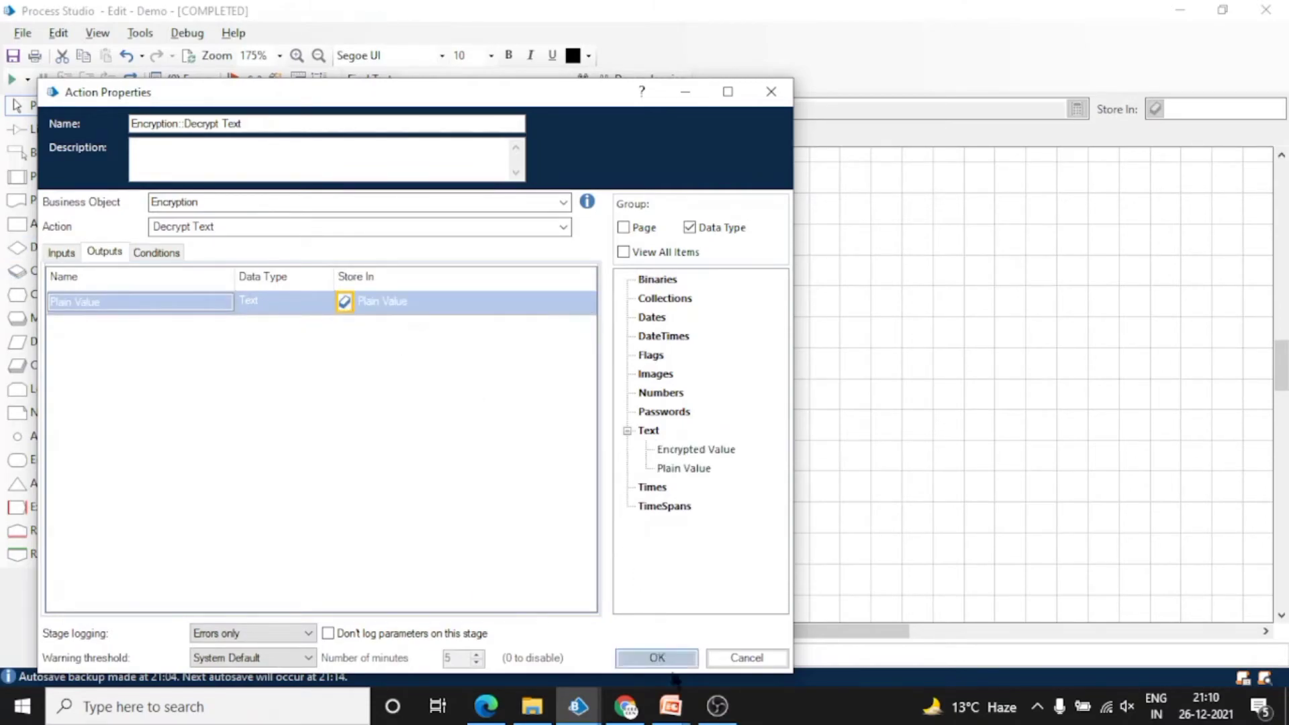
{"action": "left_click", "coordinate": [60, 252]}
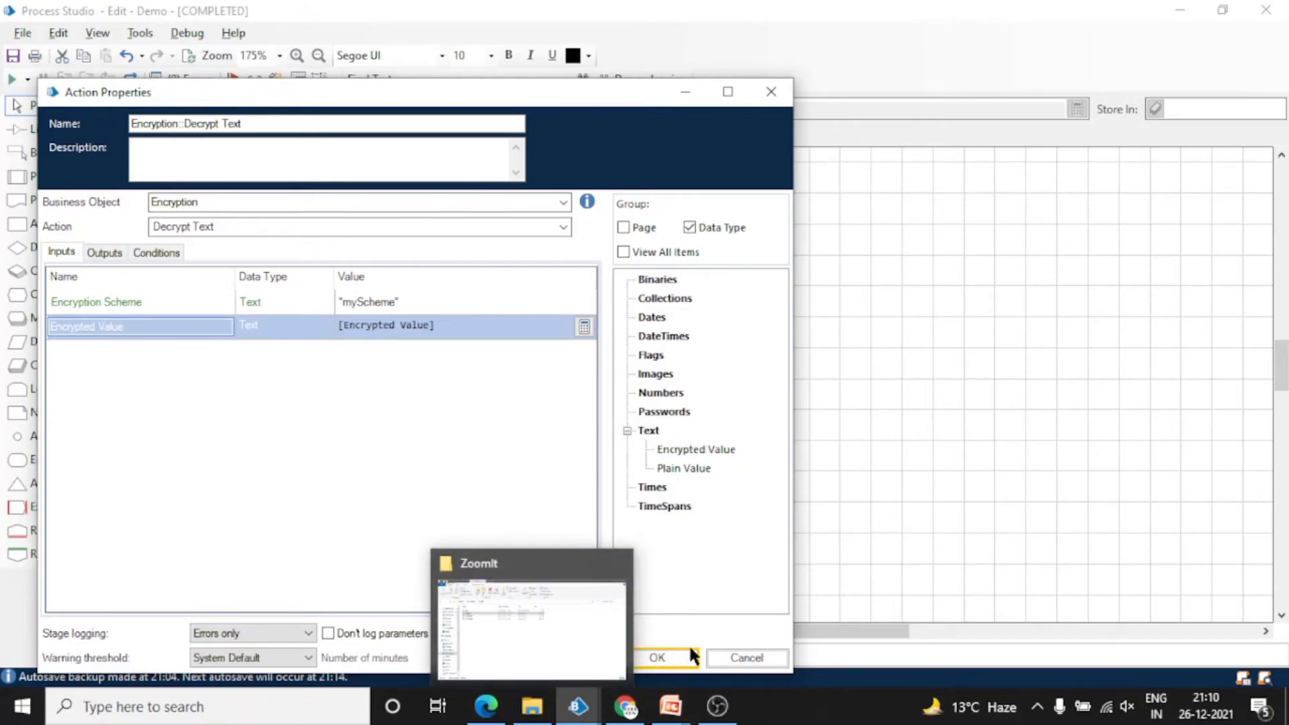
{"action": "left_click", "coordinate": [658, 658]}
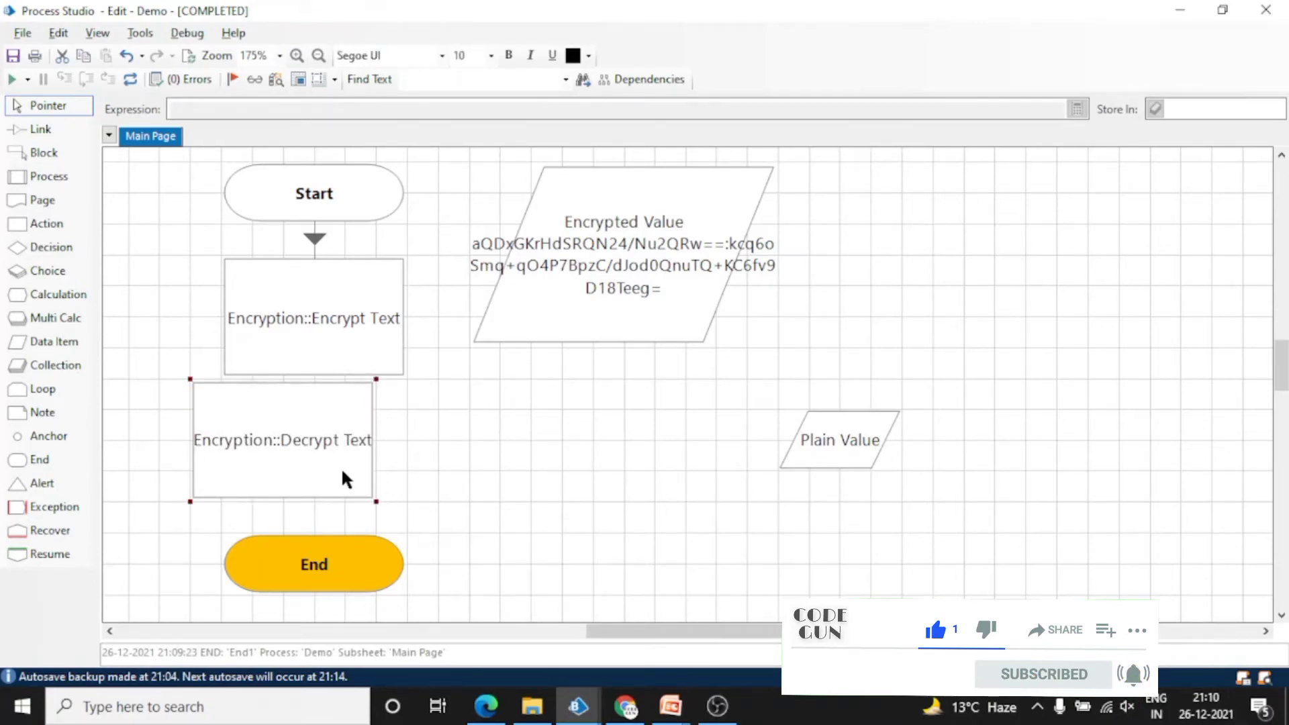
Link Decrypt Text between Encrypt Text and End and run the flow
{"action": "left_click_drag", "start_coordinate": [282, 441], "coordinate": [315, 470]}
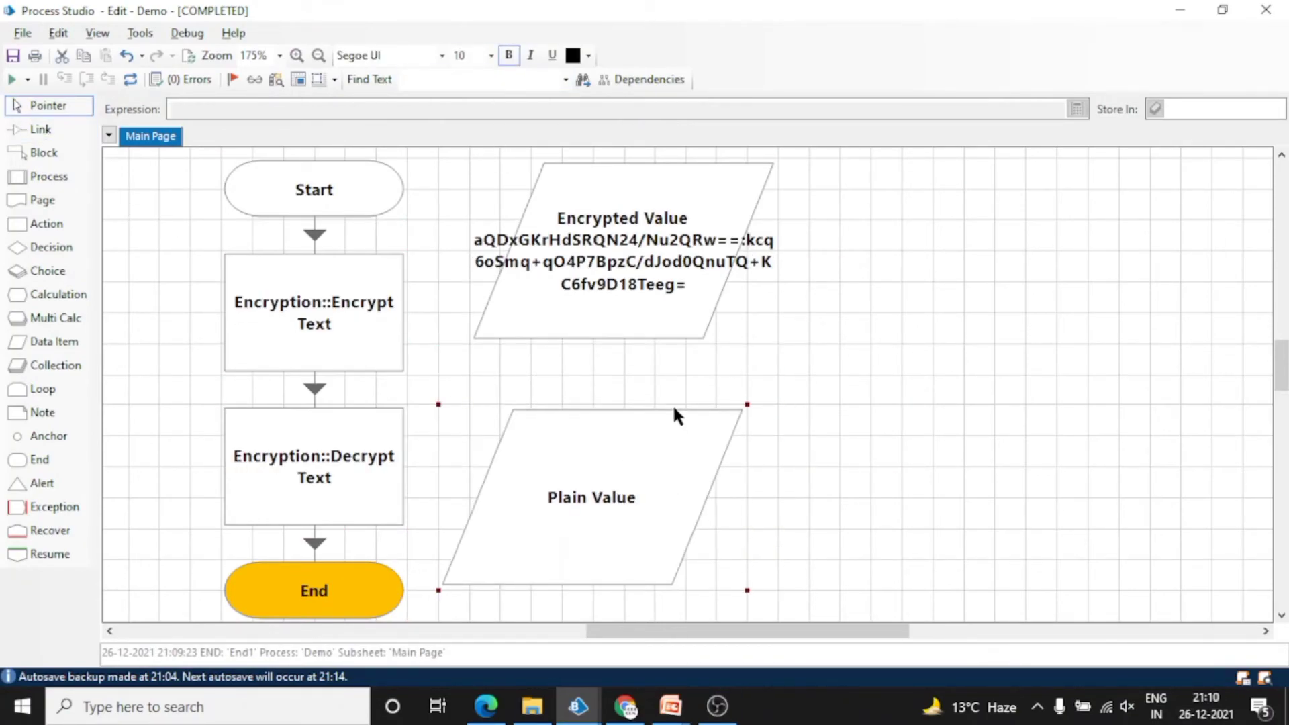
{"action": "left_click", "coordinate": [86, 79]}
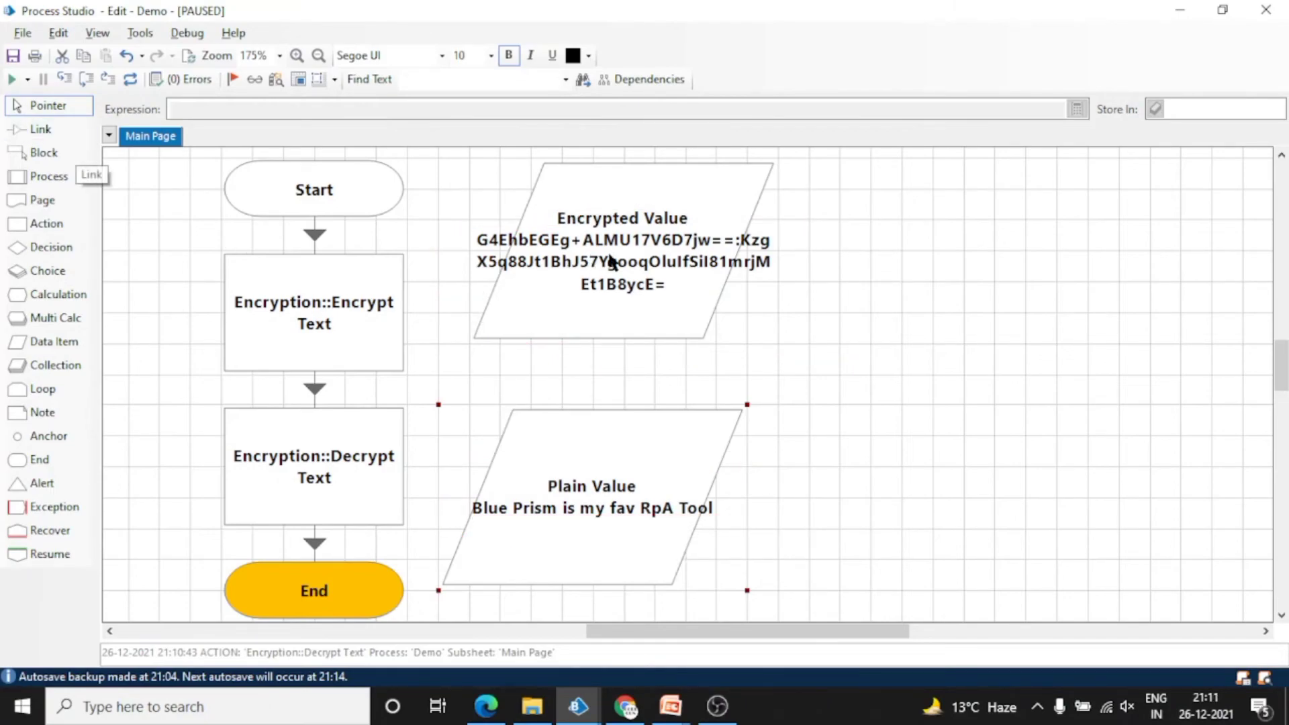
{"action": "mouse_move", "coordinate": [115, 289]}
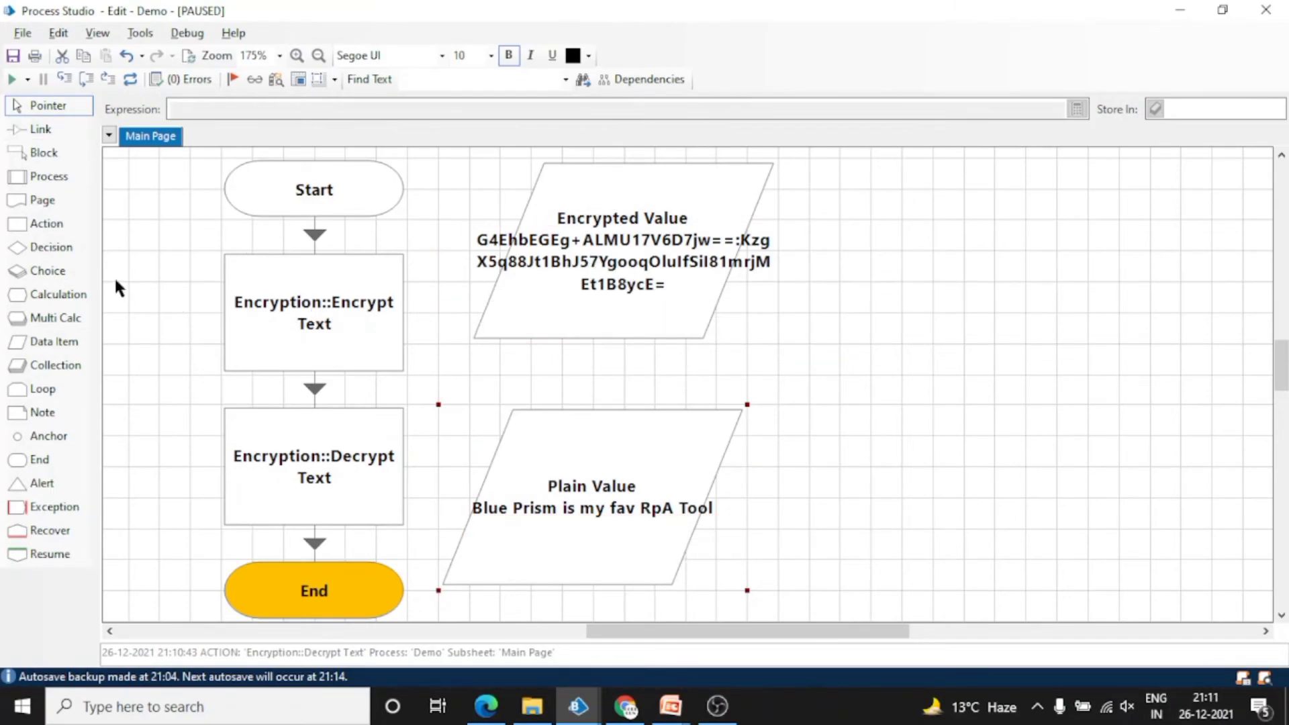
{"action": "mouse_move", "coordinate": [653, 373]}
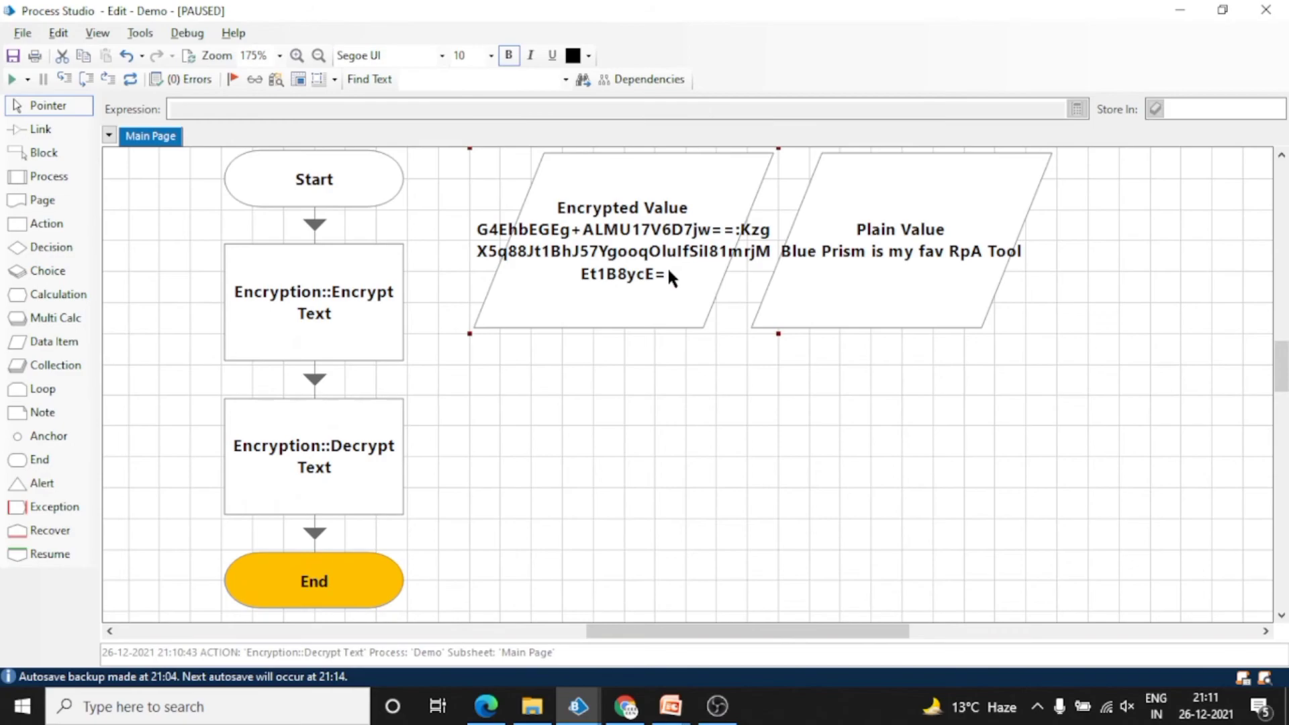
{"action": "mouse_move", "coordinate": [65, 443]}
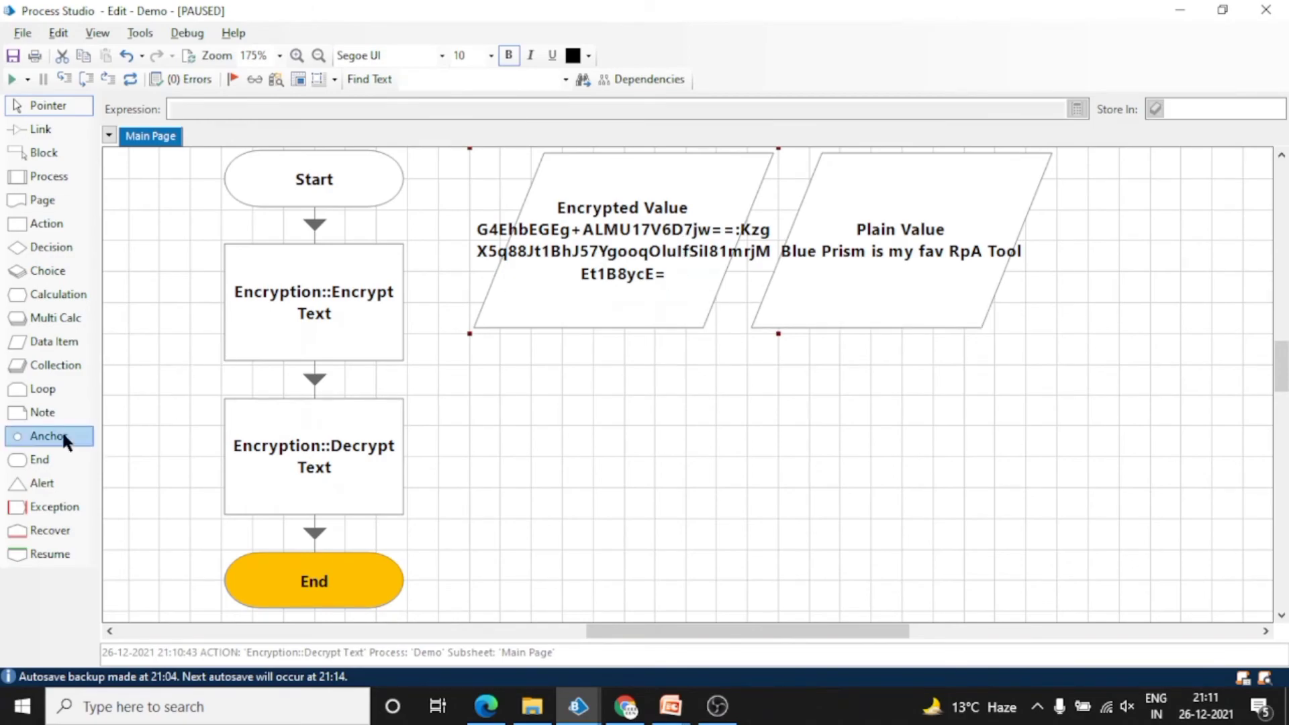
Browse the Encryption object's other actions, Decrypt Binary through Encrypt TimeSpan
{"action": "left_click", "coordinate": [681, 278]}
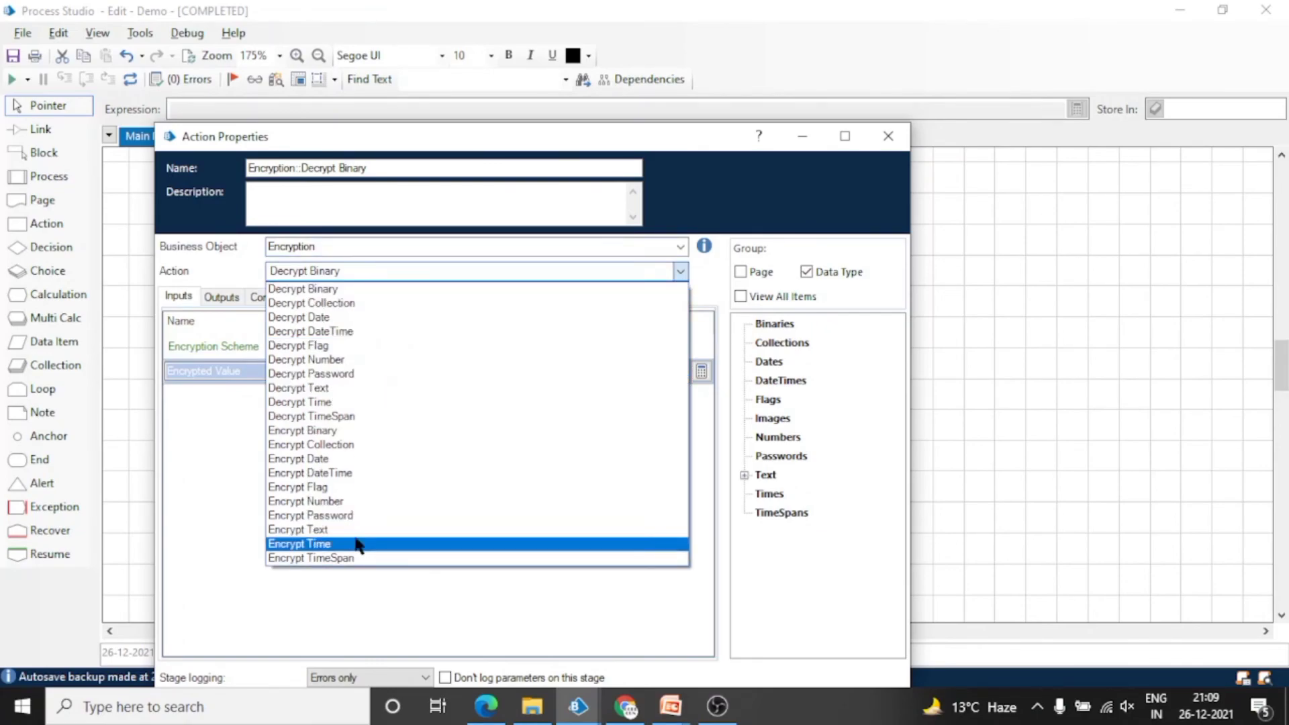
{"action": "mouse_move", "coordinate": [341, 332]}
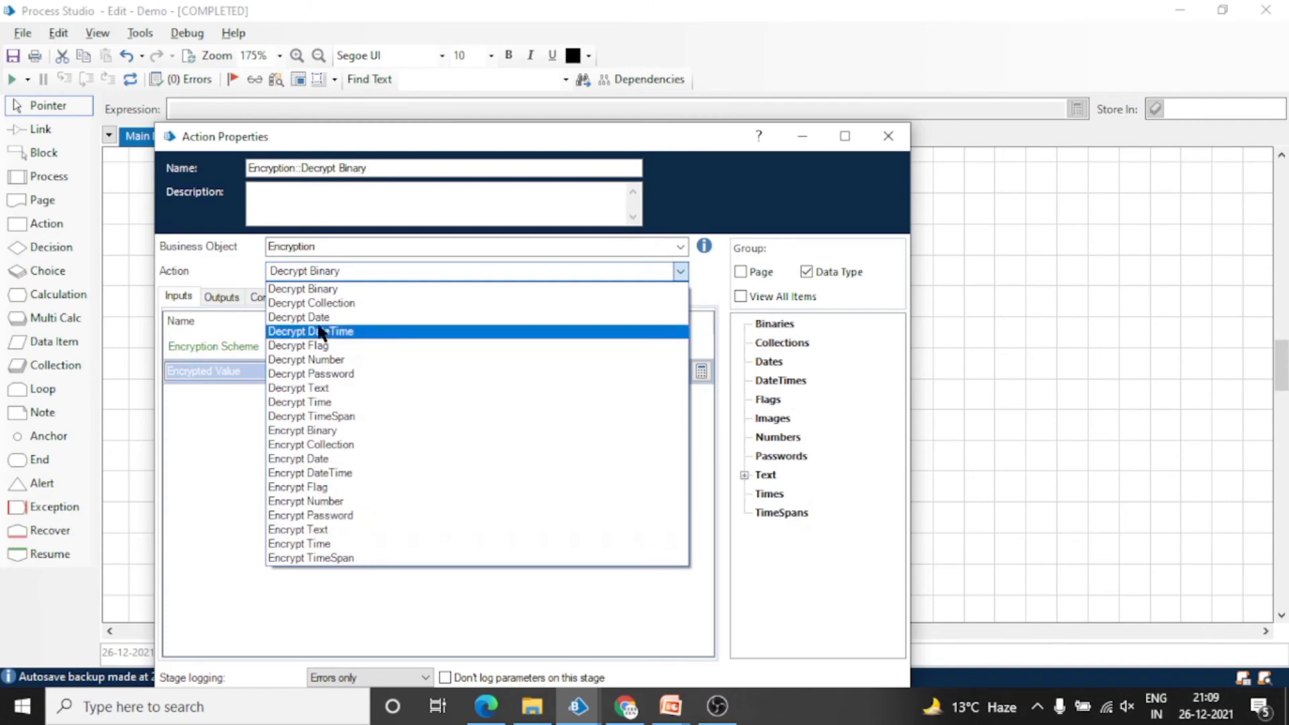
{"action": "mouse_move", "coordinate": [323, 355]}
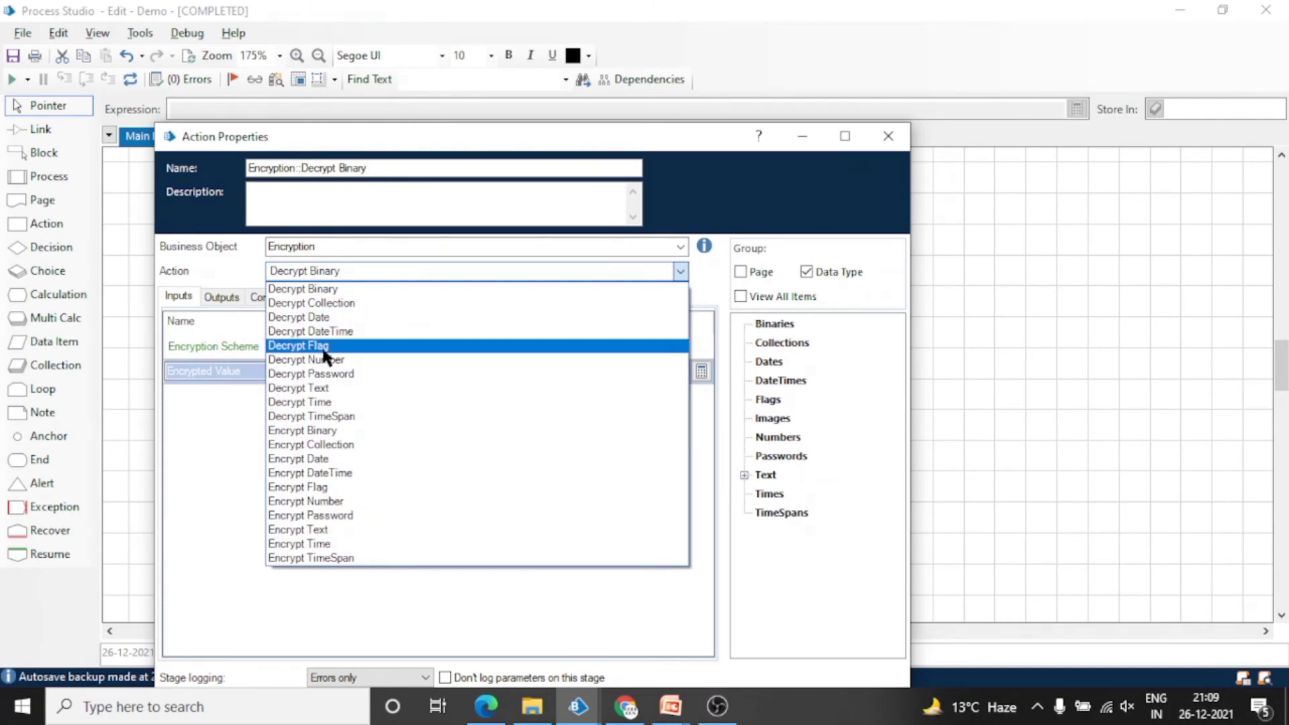